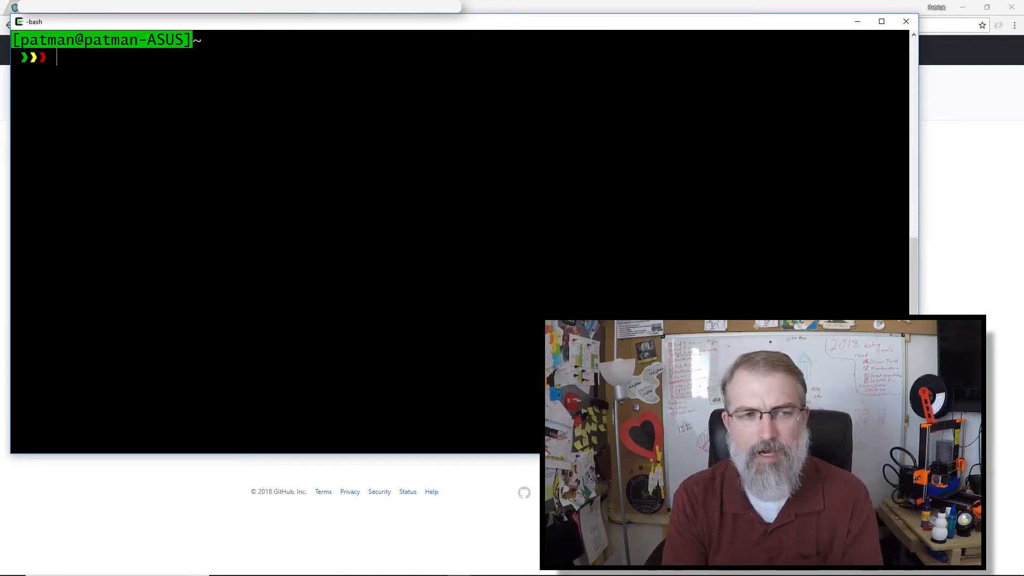
SSH into haproxy, list and clear the home directory, and begin a git clone command.
text(ssh)
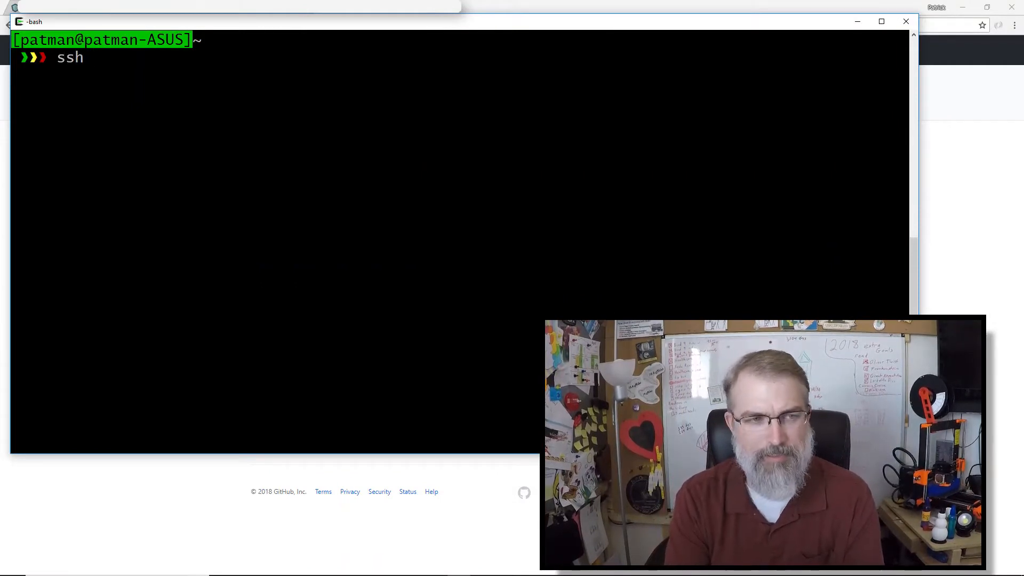
text(haproxy)
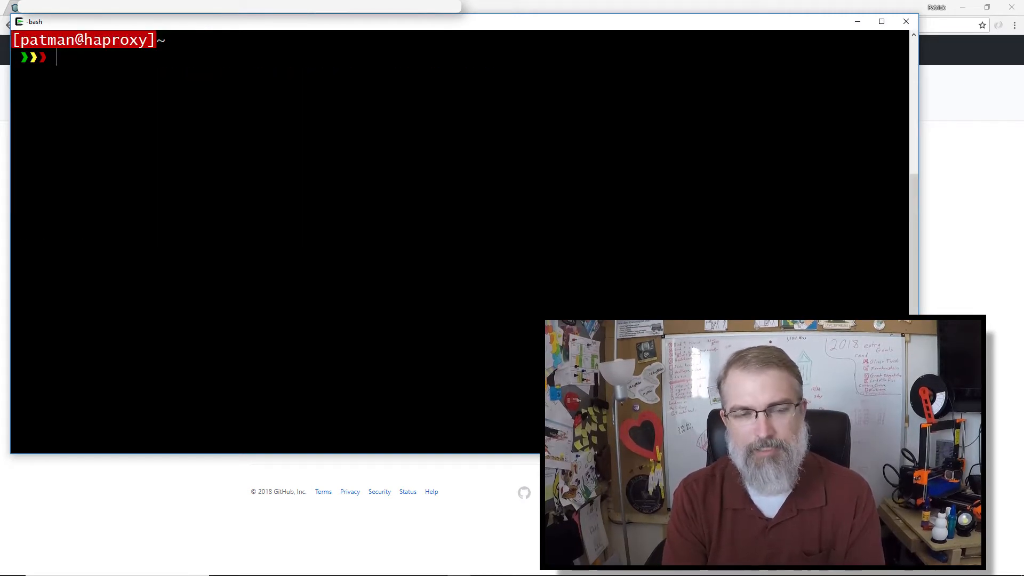
text(ls)
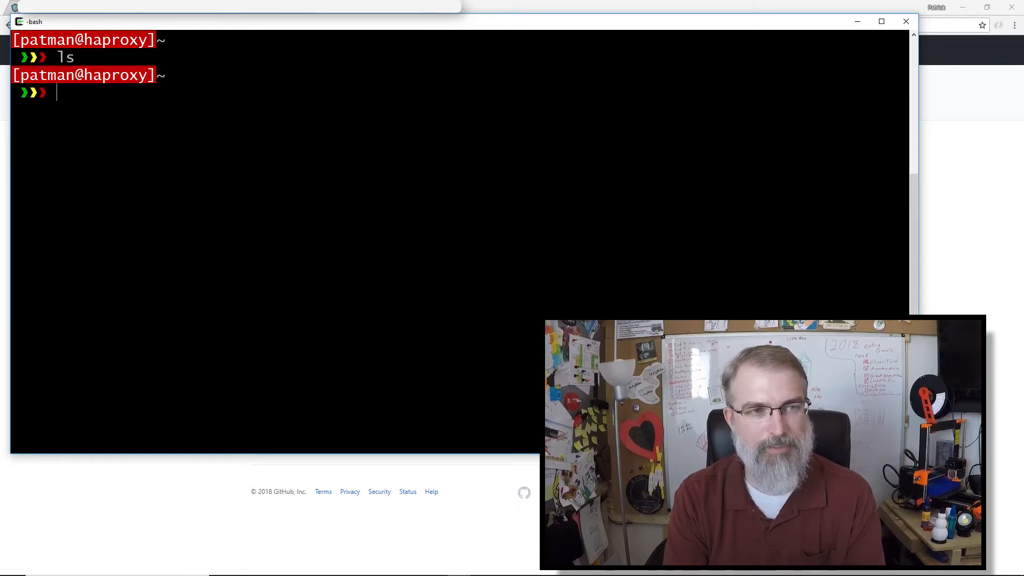
text(clear)
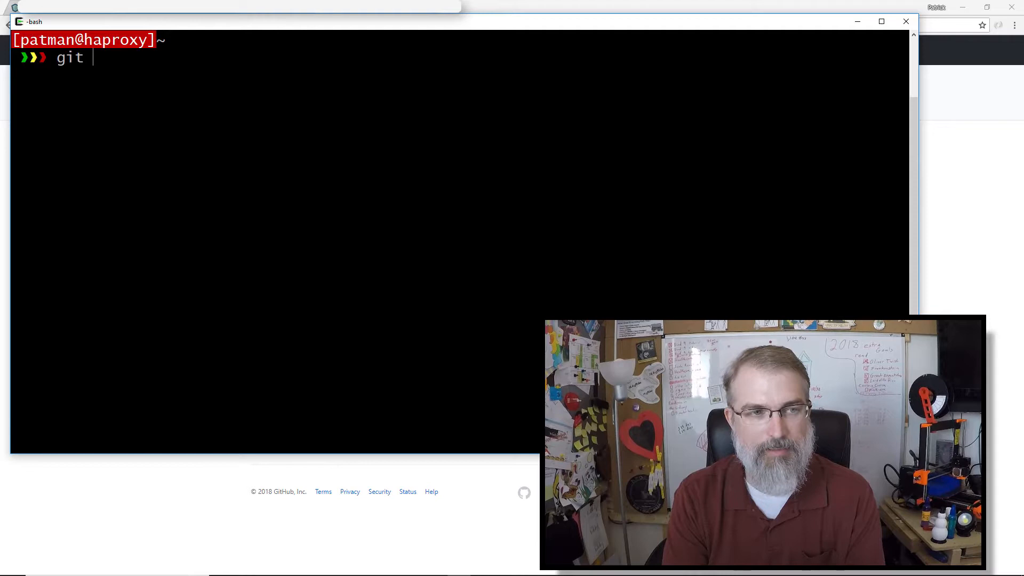
text(clone)
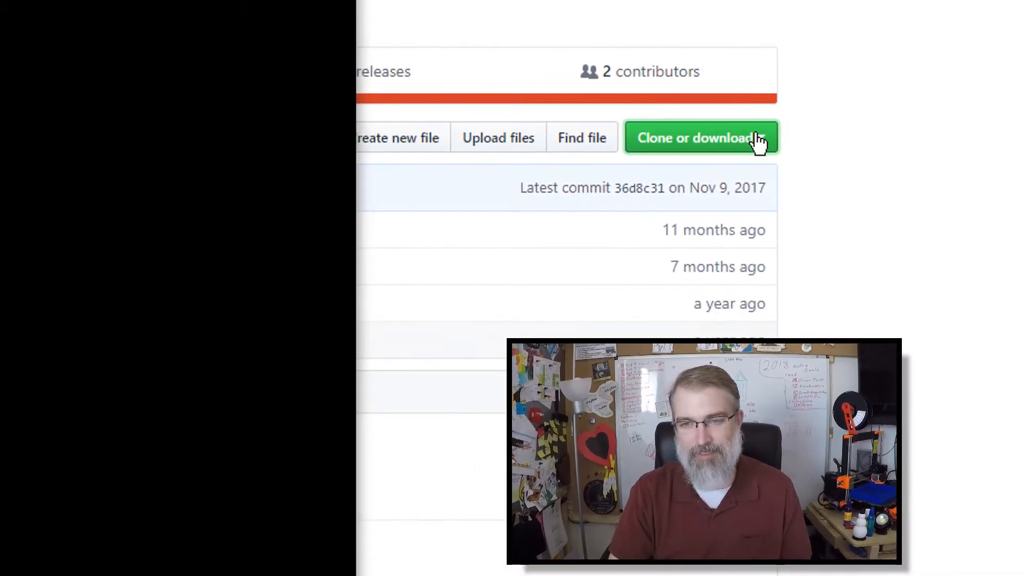
Reveal the private repository's SSH clone address on its GitHub page for copying.
click(700, 137)
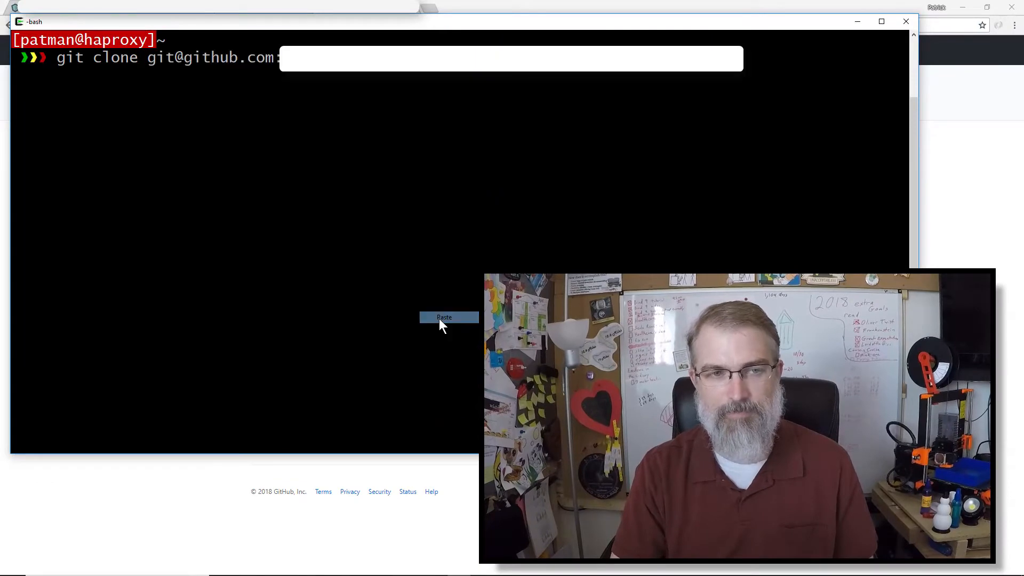
Paste the copied repository SSH address after git clone at the haproxy prompt.
click(443, 318)
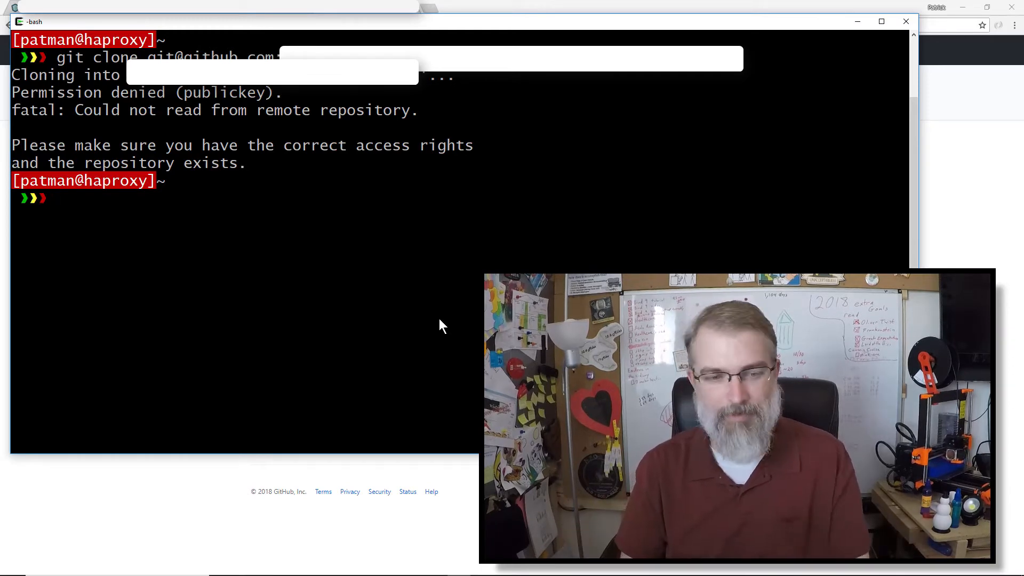
After the publickey permission denied error, exit haproxy back to the local shell.
text(exit)
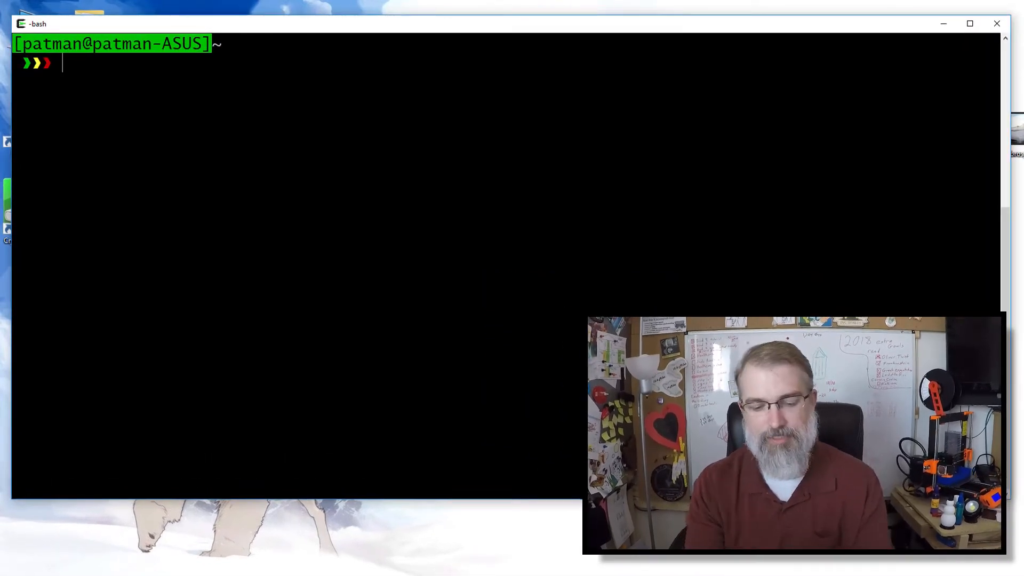
Start a local SSH agent with eval $(ssh-agent).
text(eval)
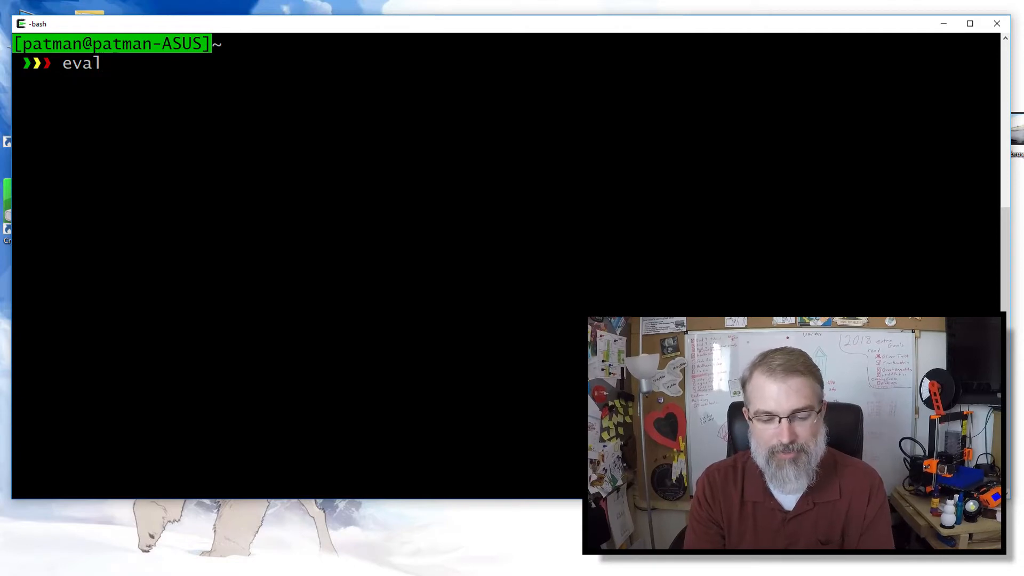
text($(ssh)
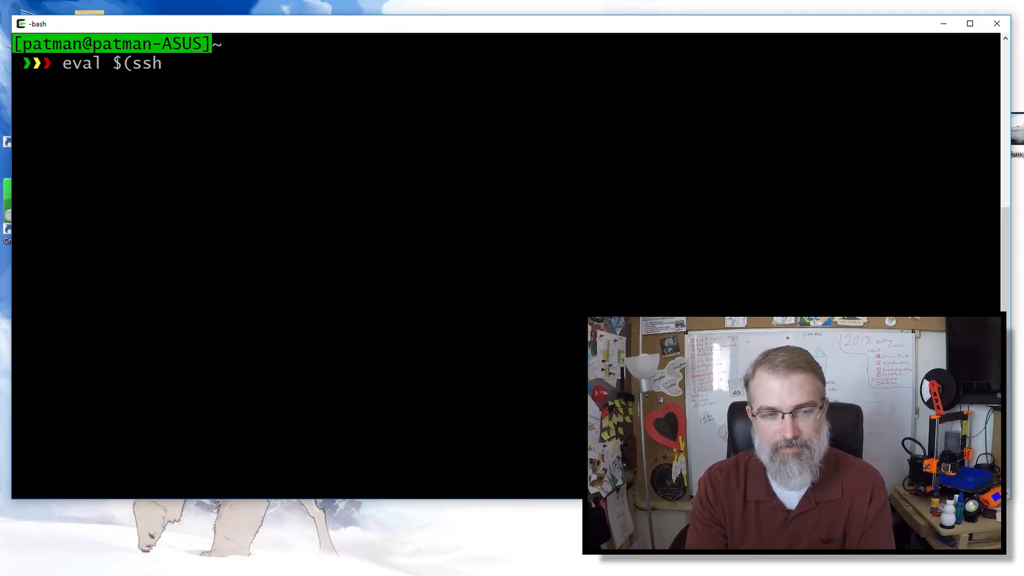
text(-)
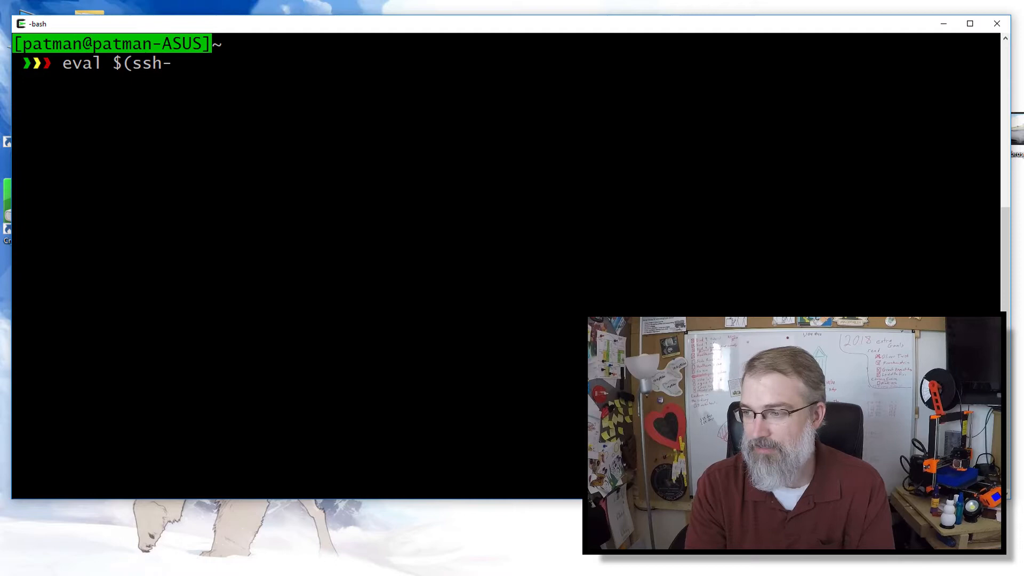
text(agent))
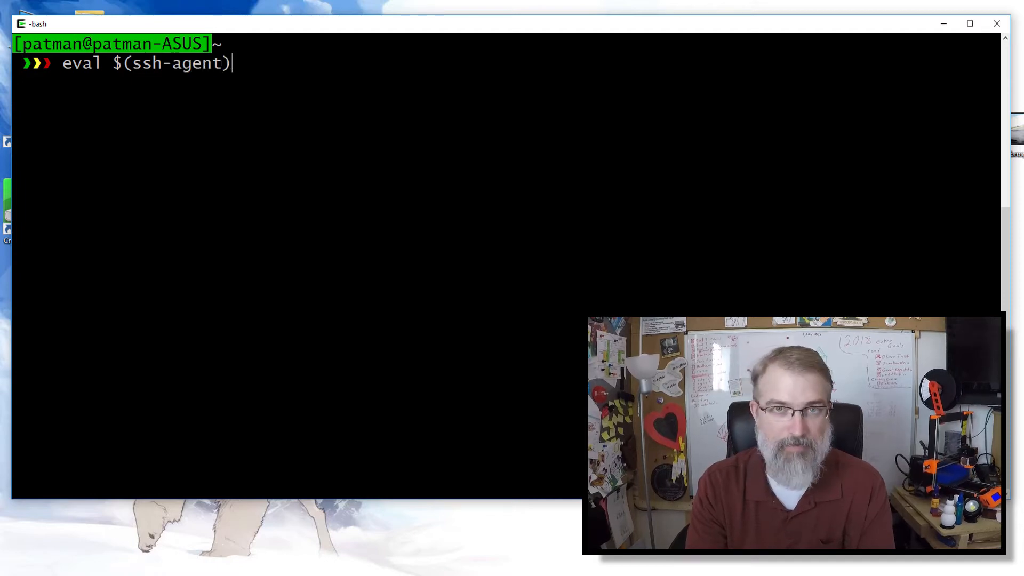
key(Return)
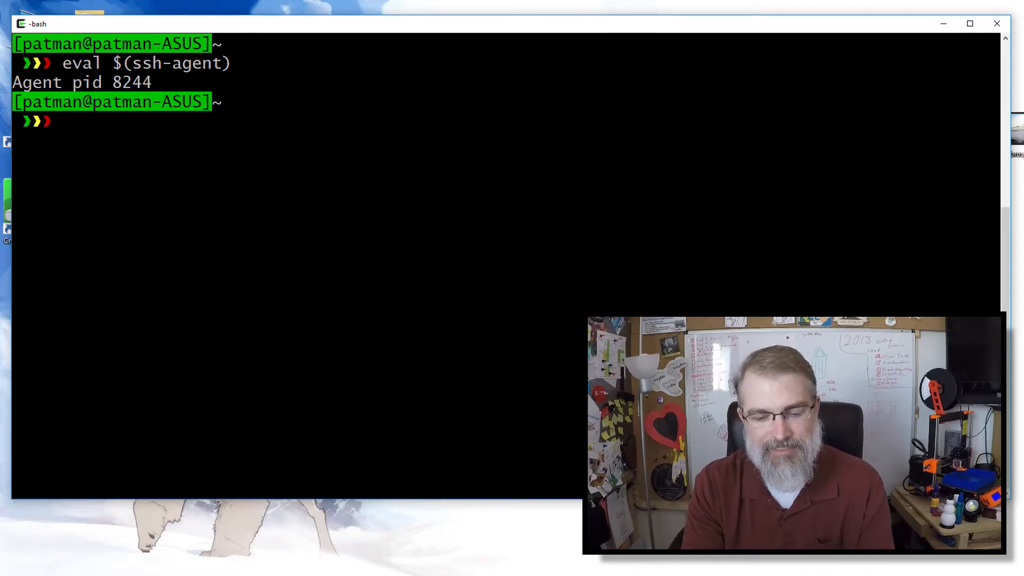
Add ~/.ssh/id_rsa to the agent and list its keys with ssh-add -l.
text(ssh-add ~)
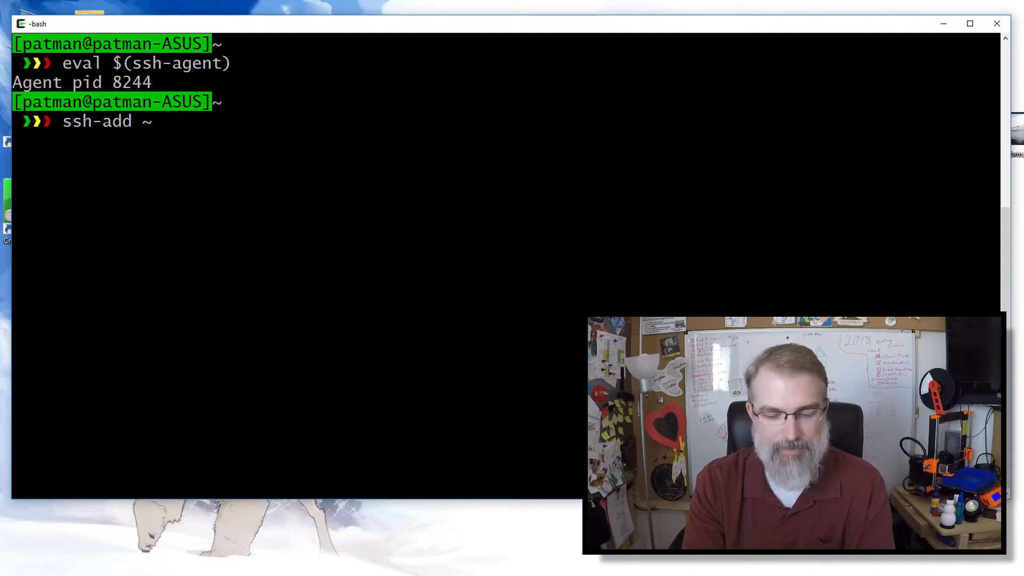
text(/.ssh/)
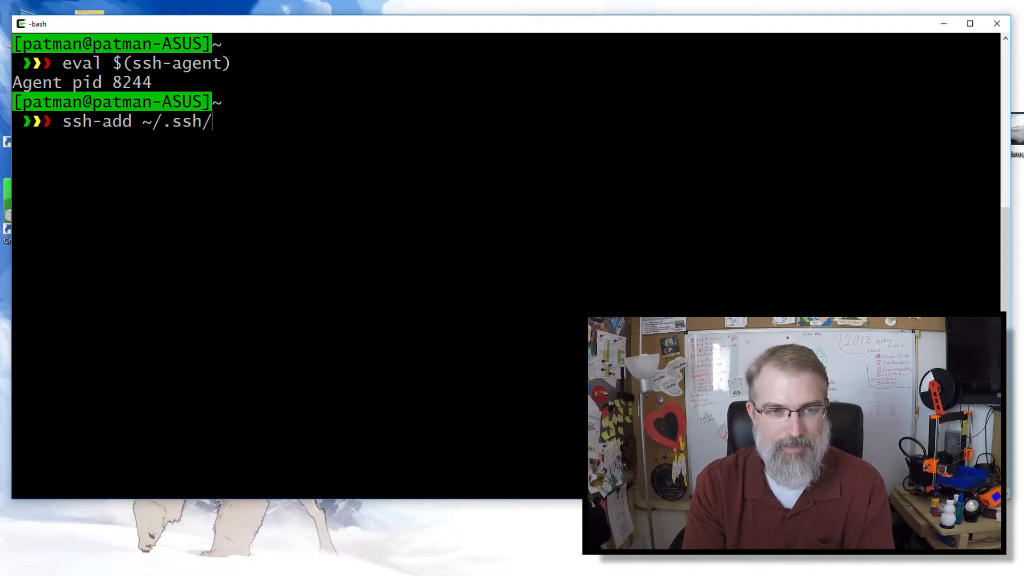
text(id_ra)
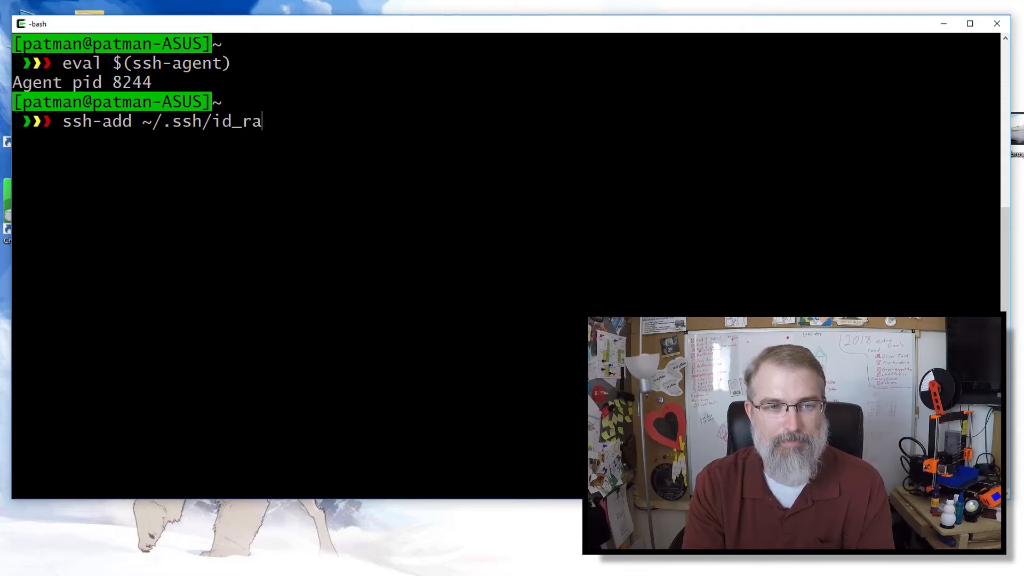
text(sa)
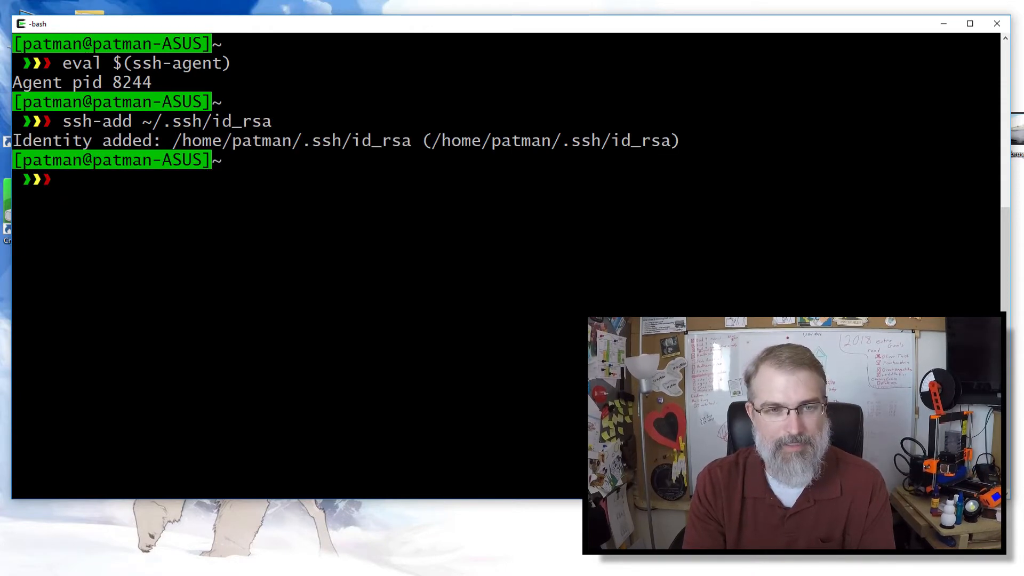
text(ssh-)
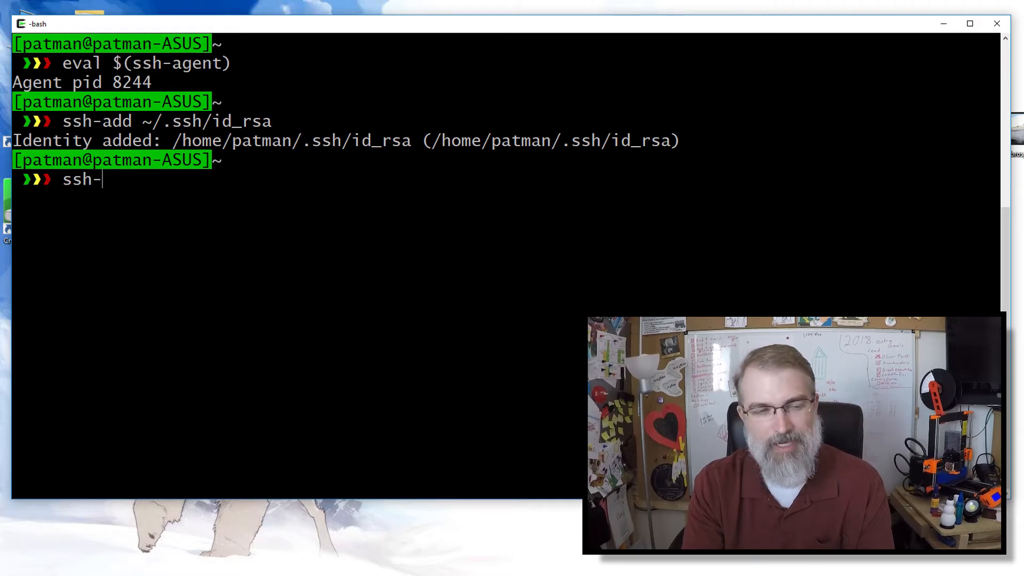
text(add -)
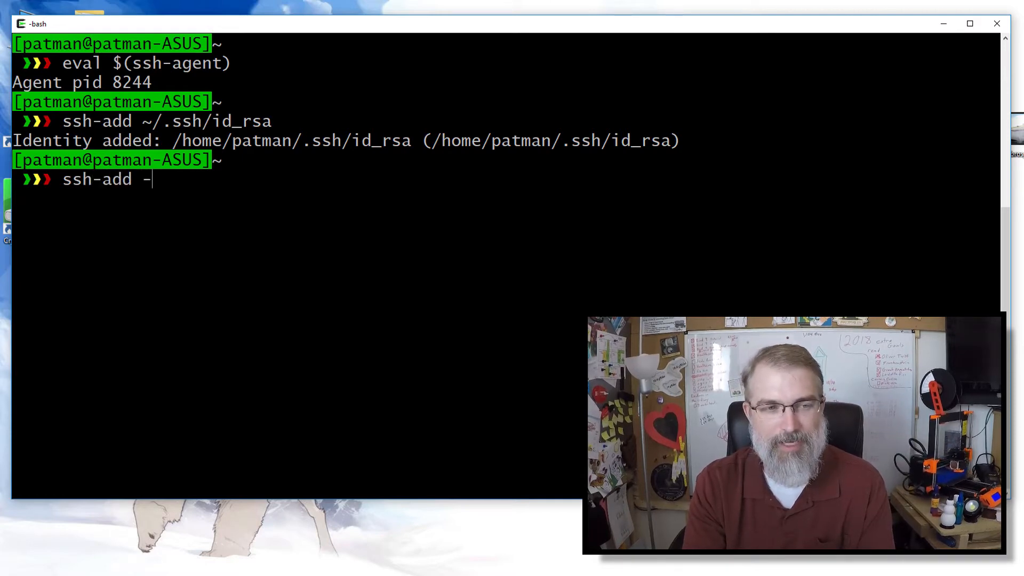
text(l)
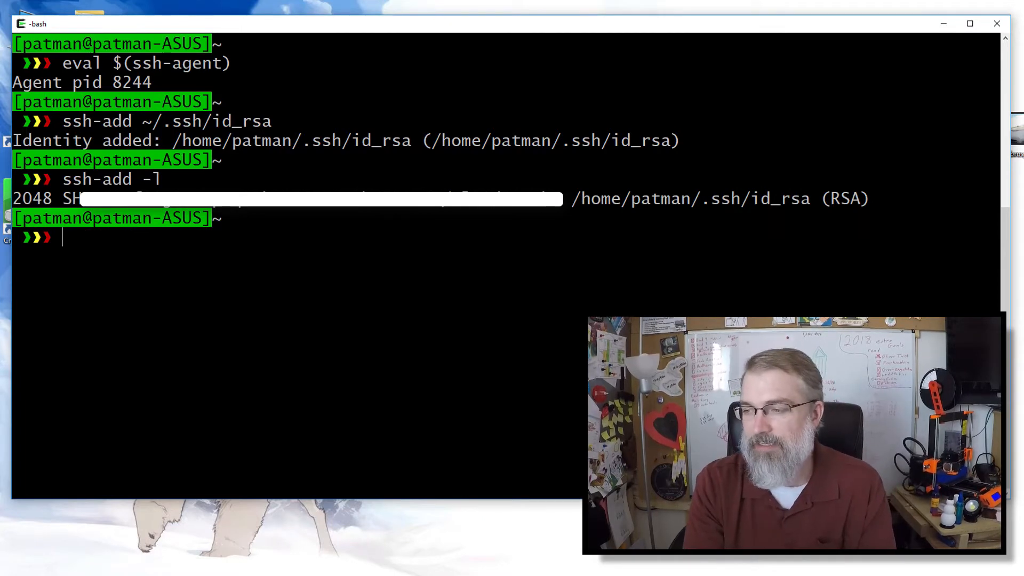
SSH into haproxy with -A agent forwarding, clear the screen, and list the forwarded keys.
text(ssh ha)
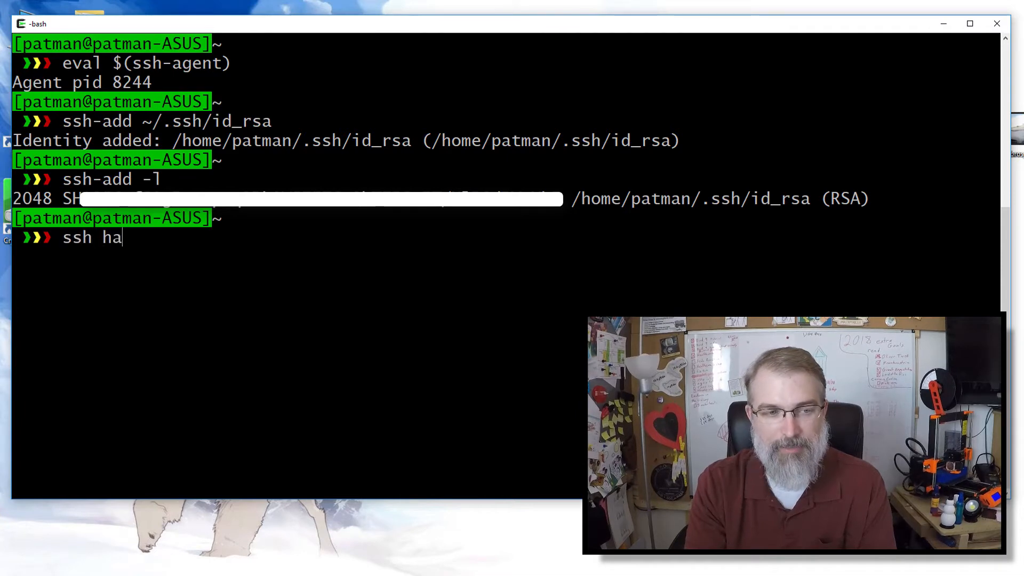
text(proxy)
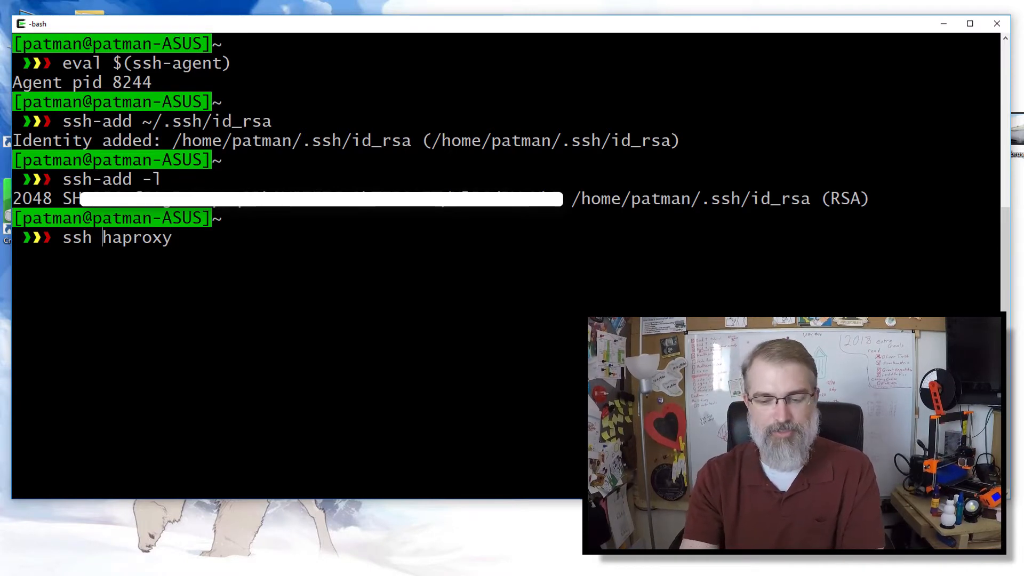
text(-A)
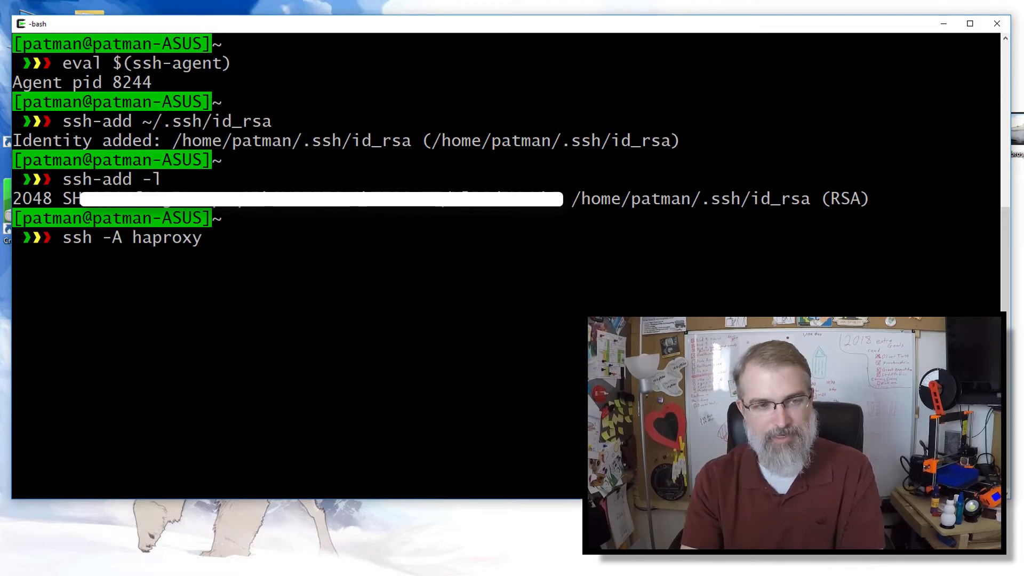
text(cle)
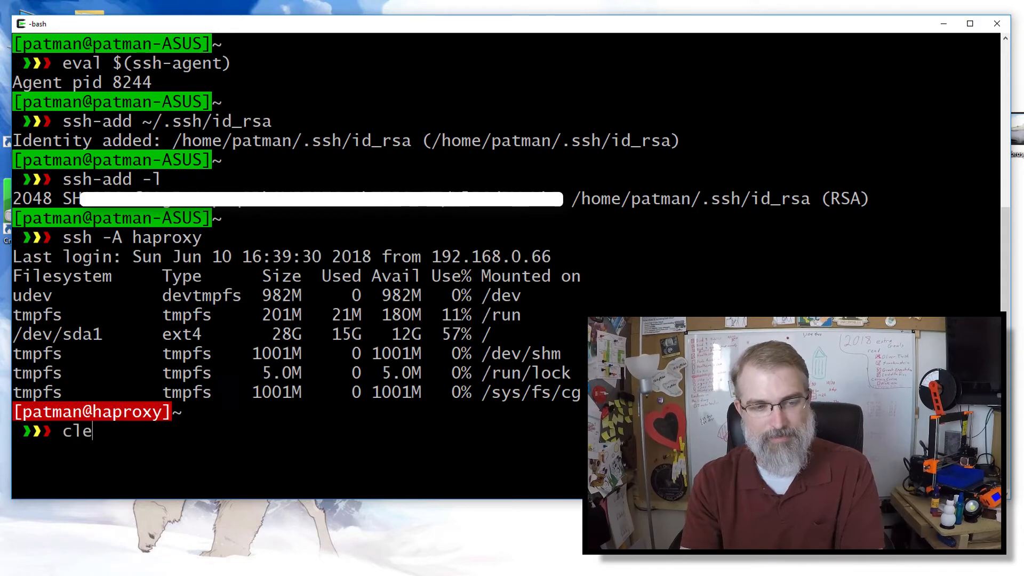
key(Enter)
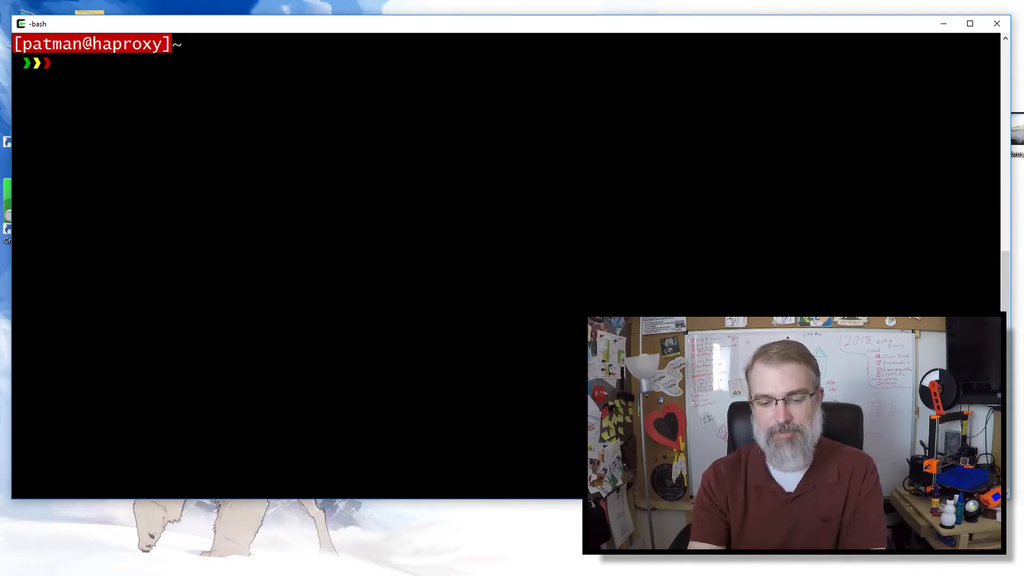
text(ssh-ag)
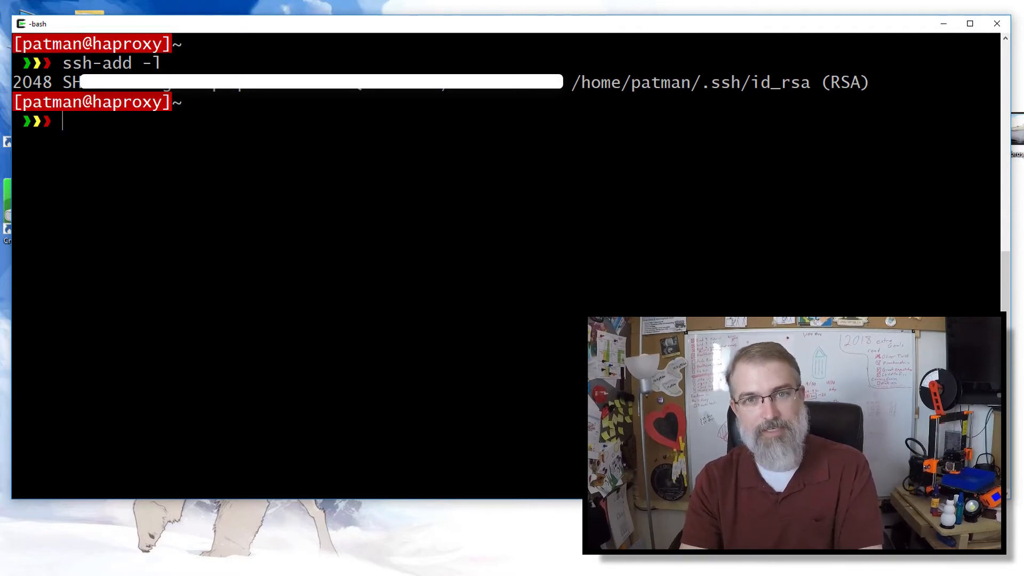
text(git clone git@github.com:)
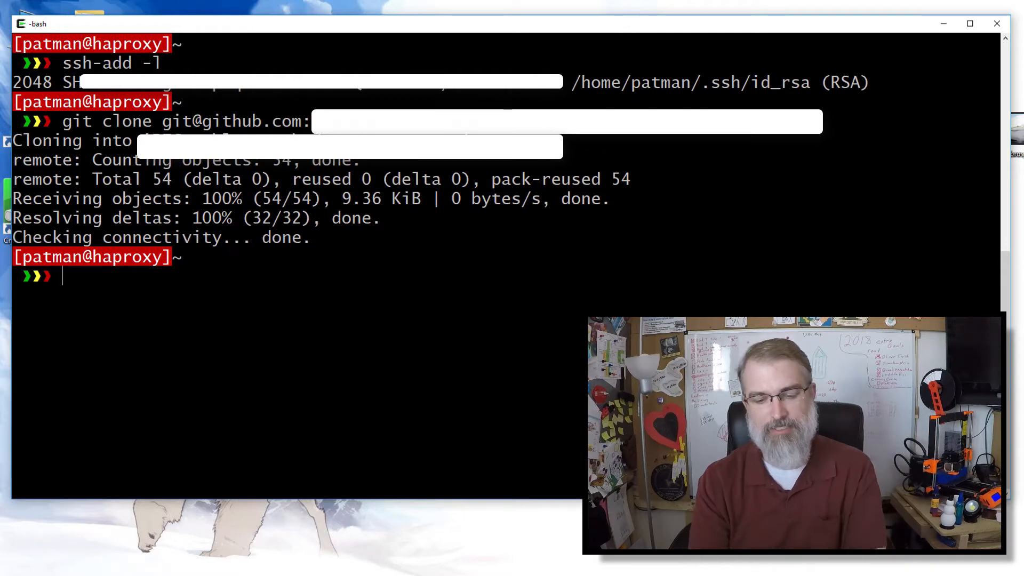
text(ssh -)
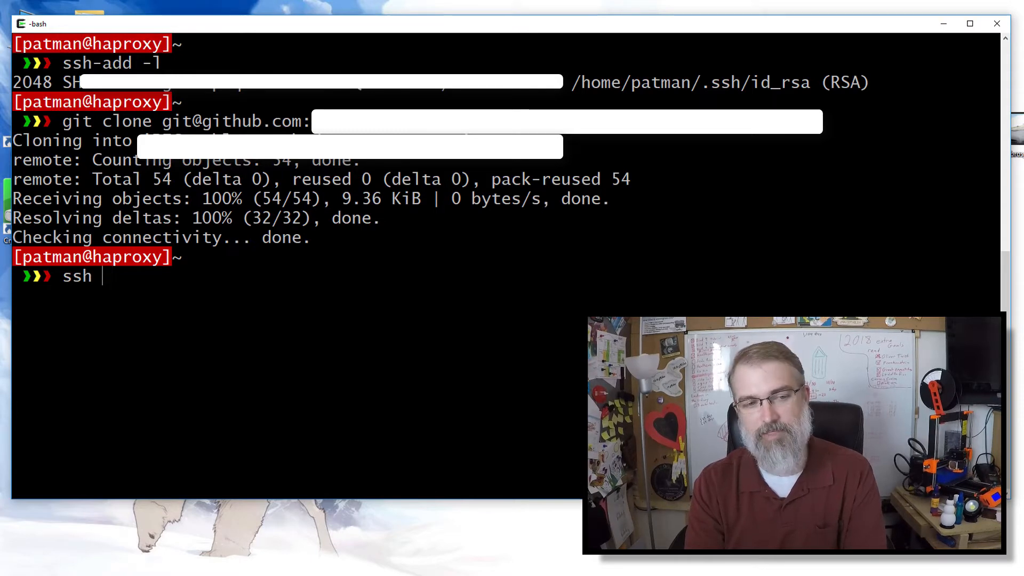
Begin an ssh command to another host from the haproxy prompt.
text(somewheree)
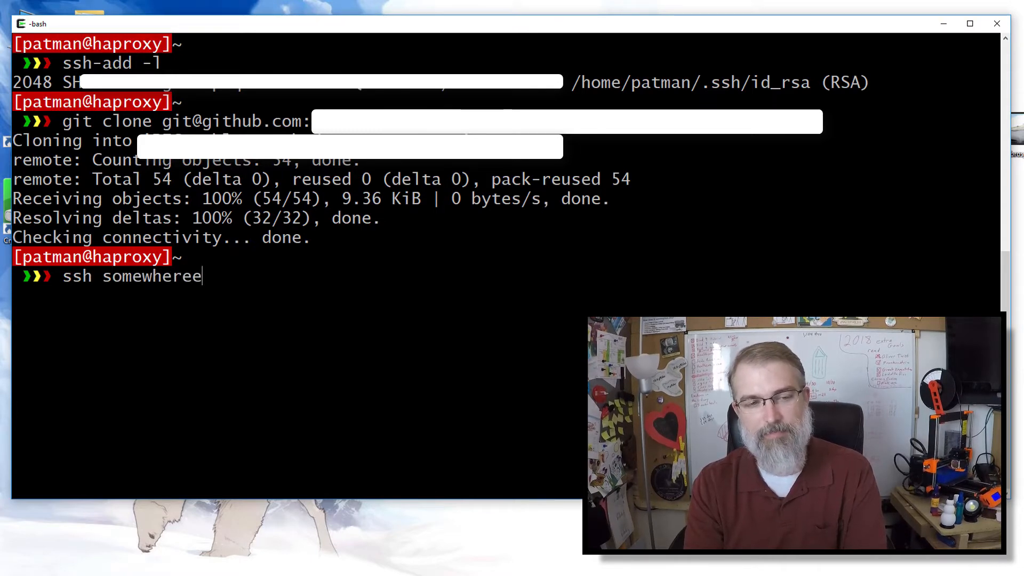
text(lse)
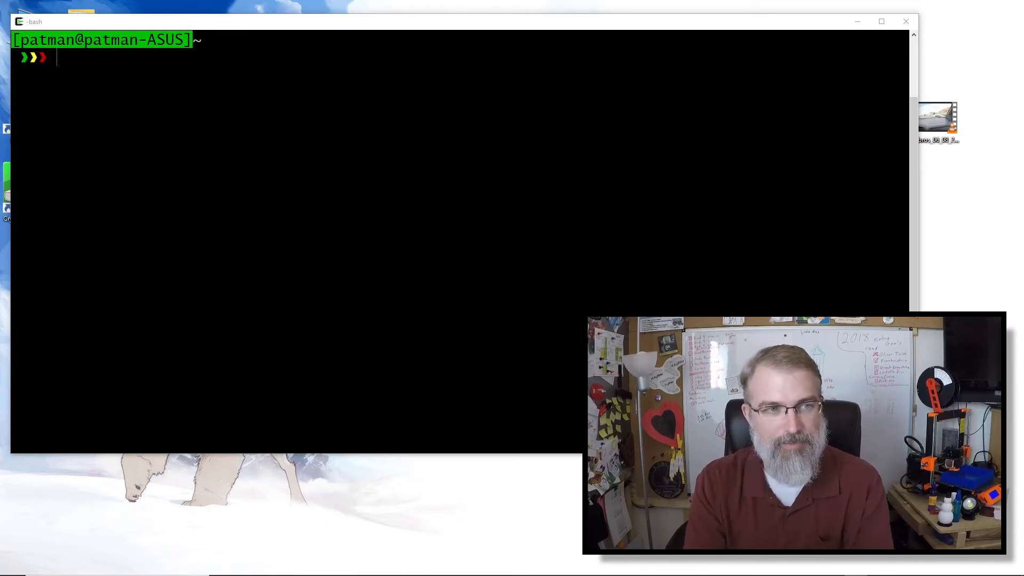
Open ~/.ssh/config in vi at line +1200, showing the haproxy host entry.
text(vi ~)
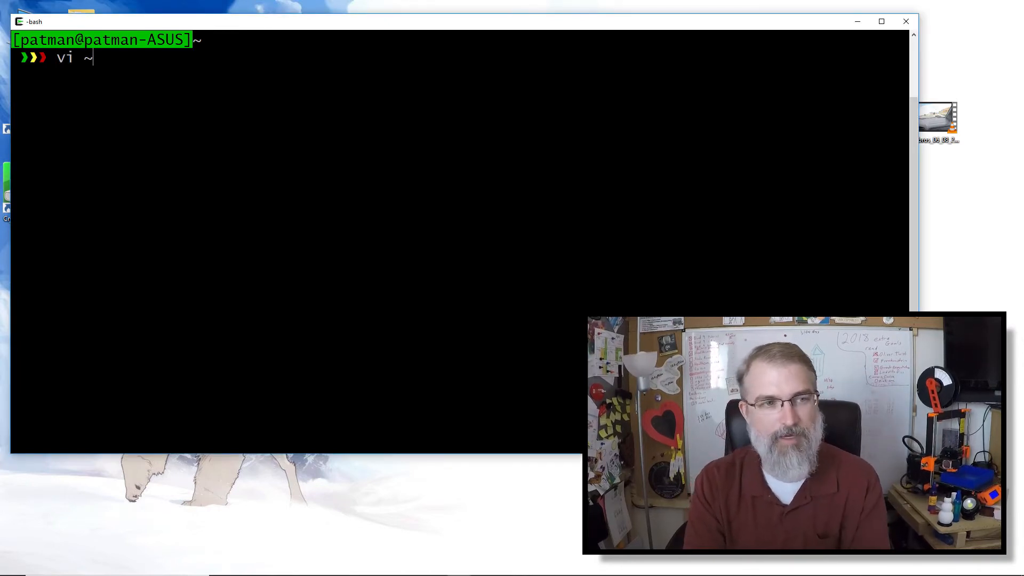
text(/.ssh/)
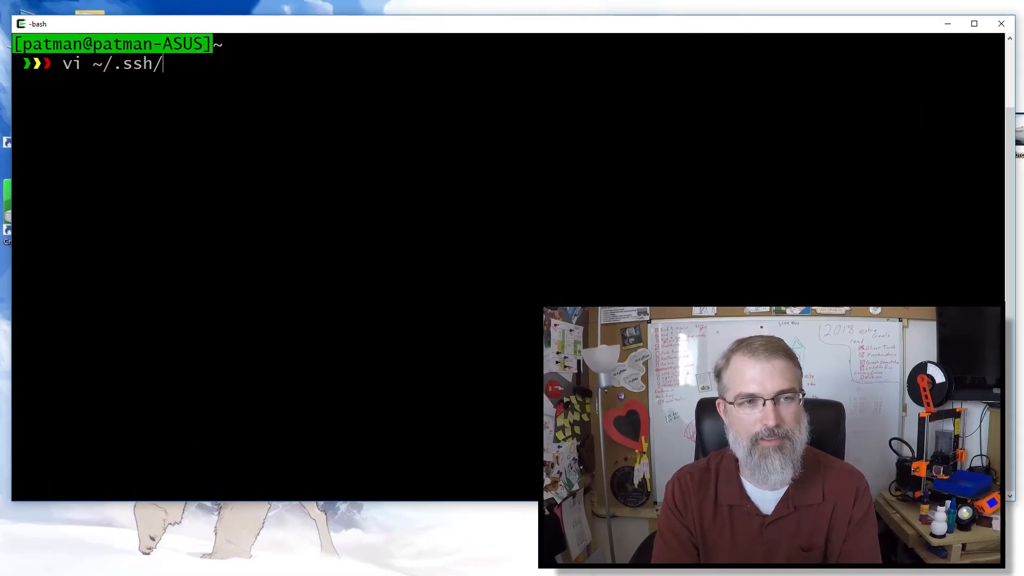
text(config)
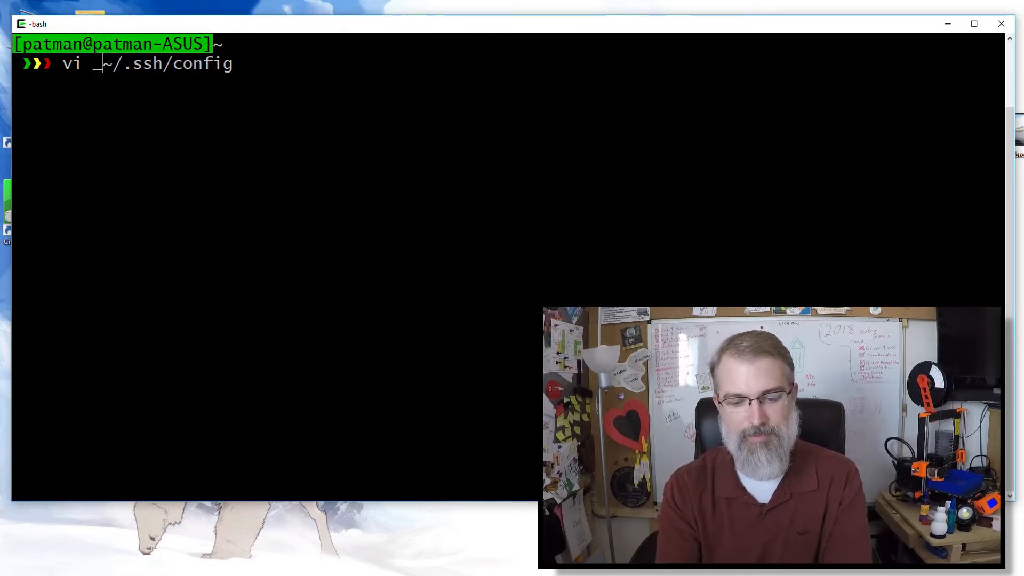
text(+1200)
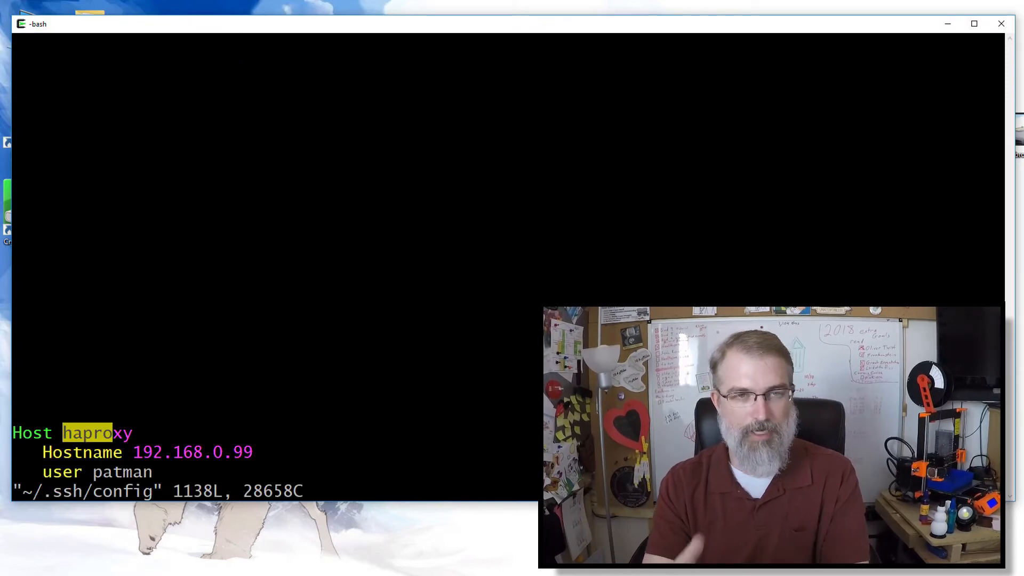
Enter insert mode on a new blank line below the haproxy host entry.
key(i)
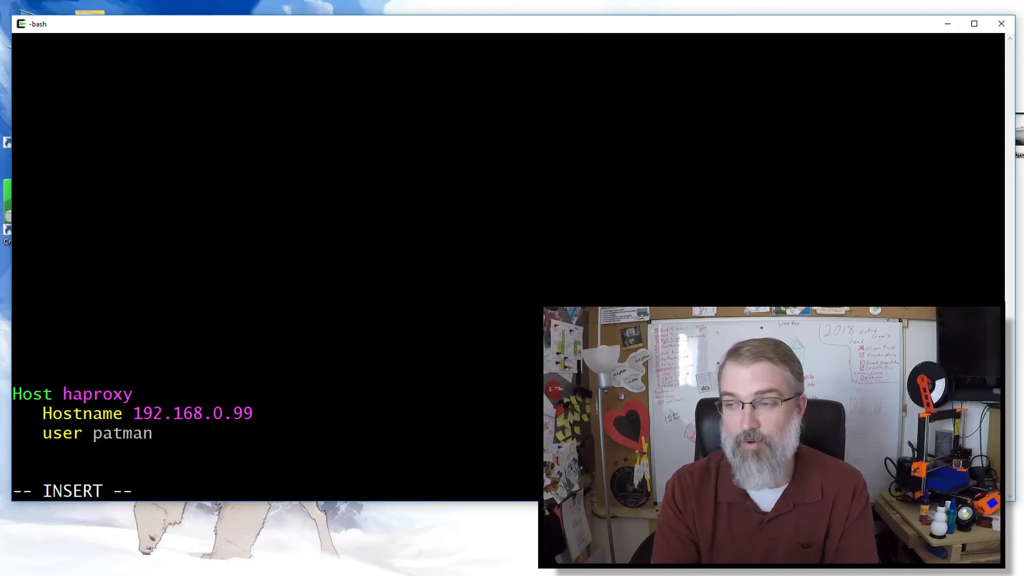
Add a 'ForwardAgent yes' line to the SSH config.
text(F)
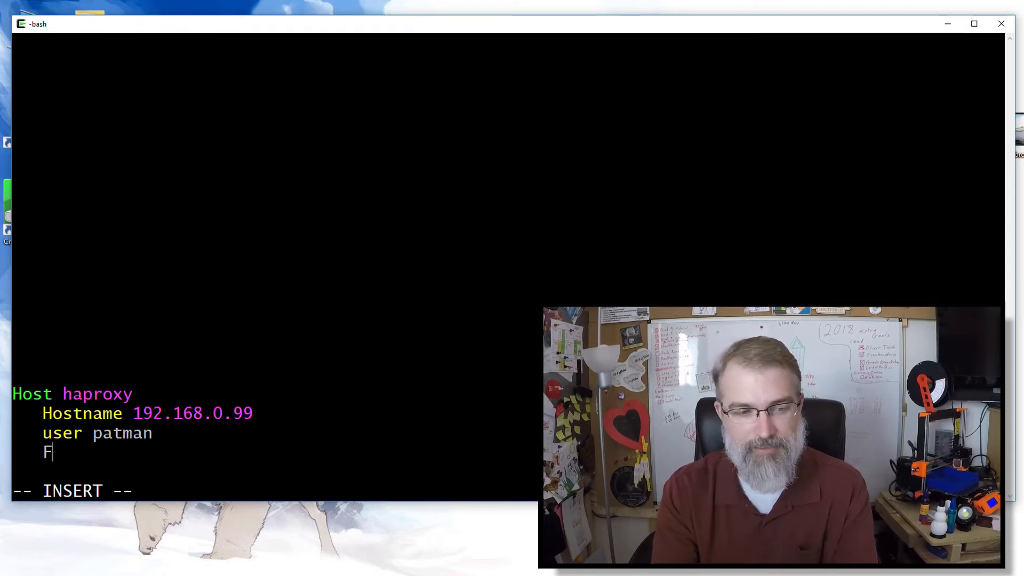
text(orward)
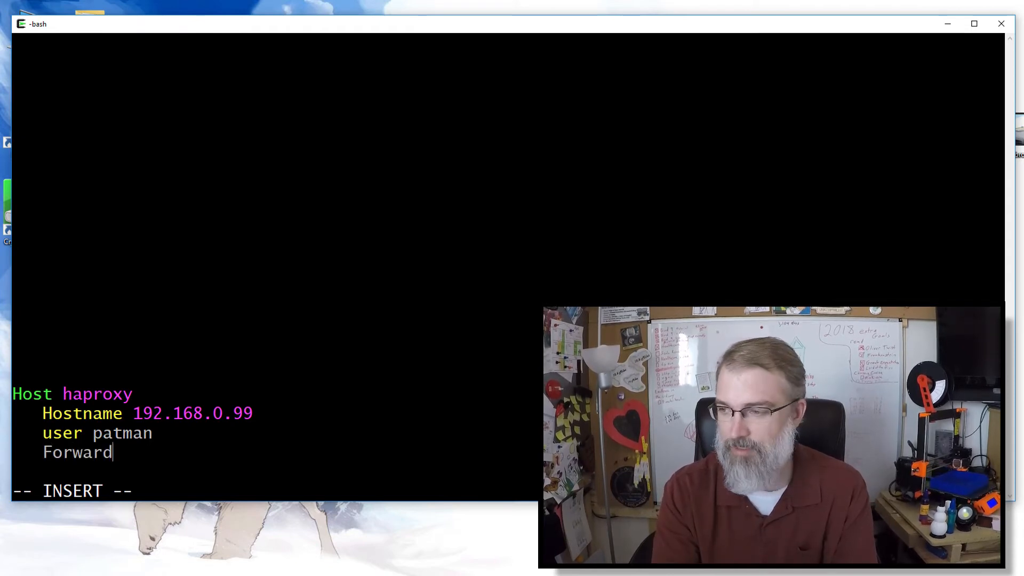
text(Agent)
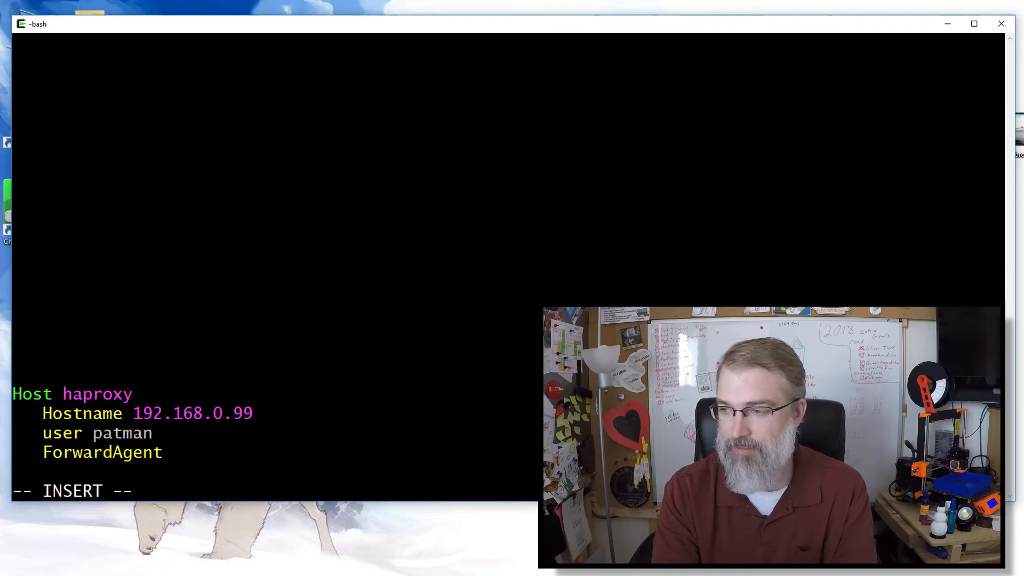
text(yes)
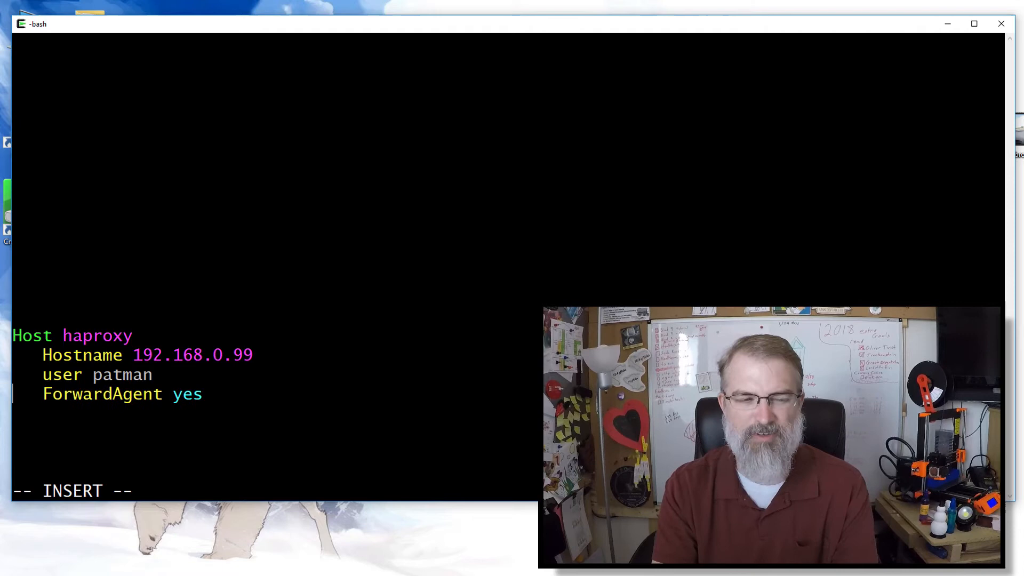
Add 'Host haproxy-with-keys' with 'Hostname 192.168.0.99' and 'user patman' lines.
text(Hs)
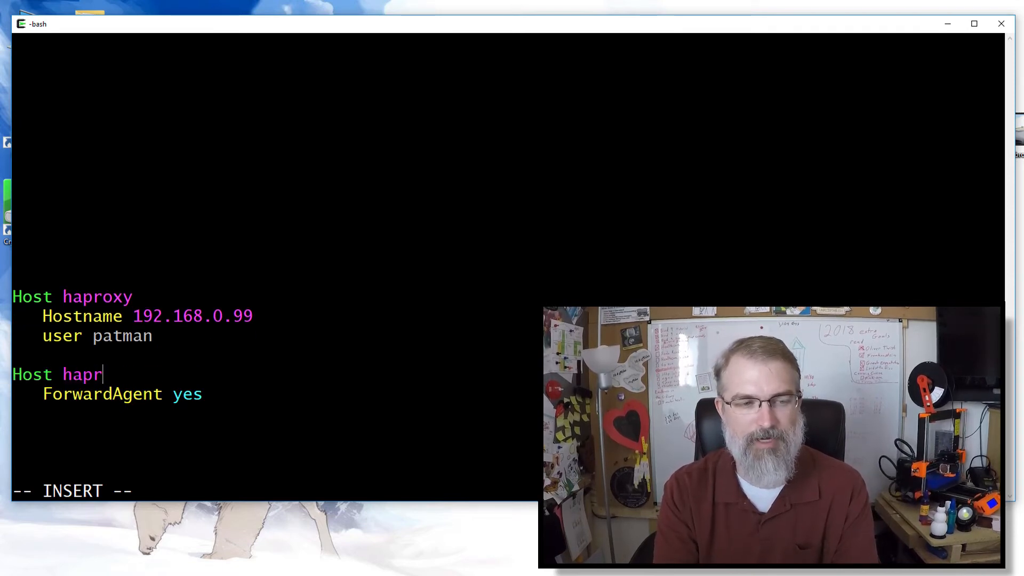
text(oxy-with-k)
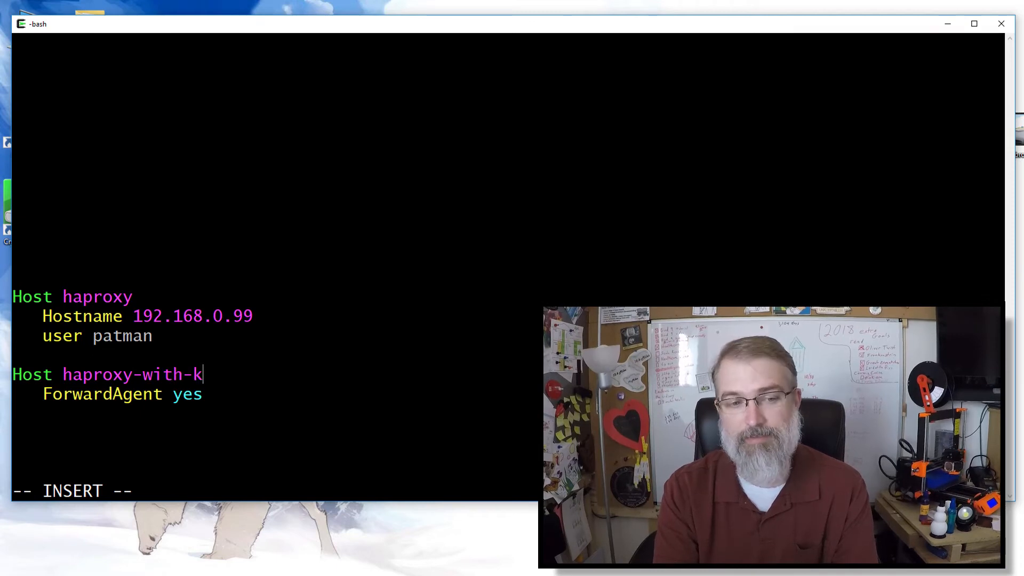
text(eys)
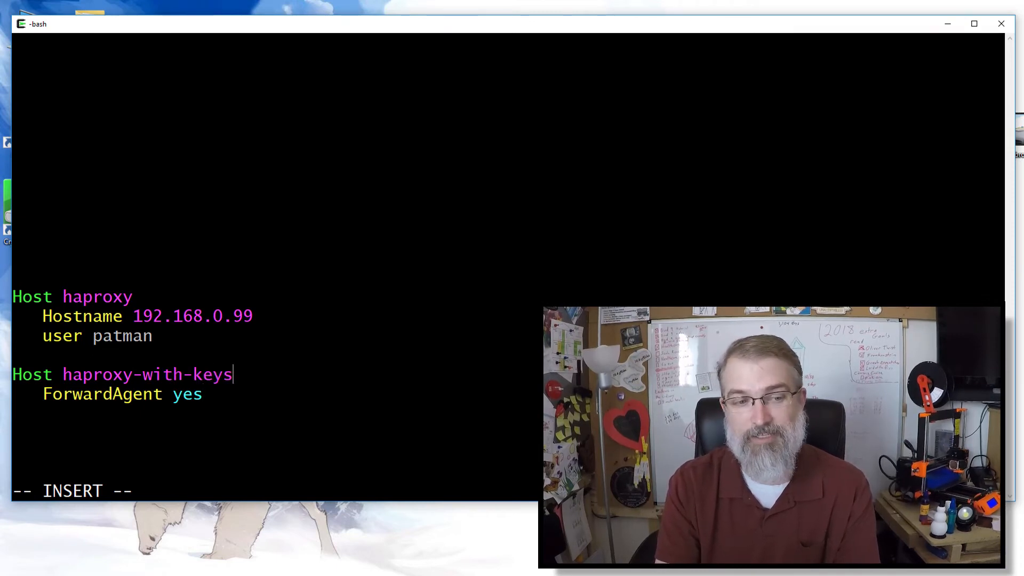
text(Host)
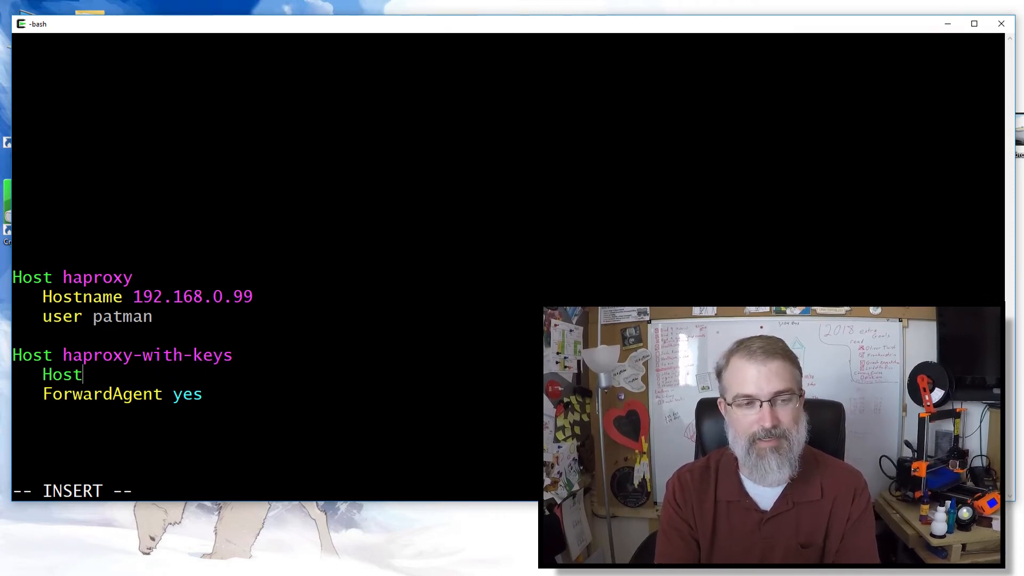
text(name 1)
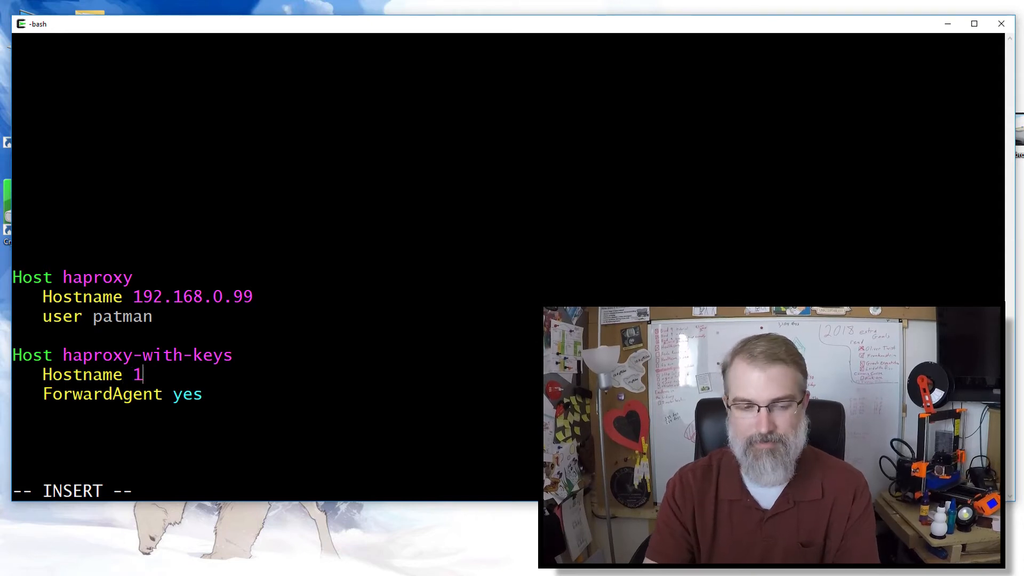
text(92.168.0.99)
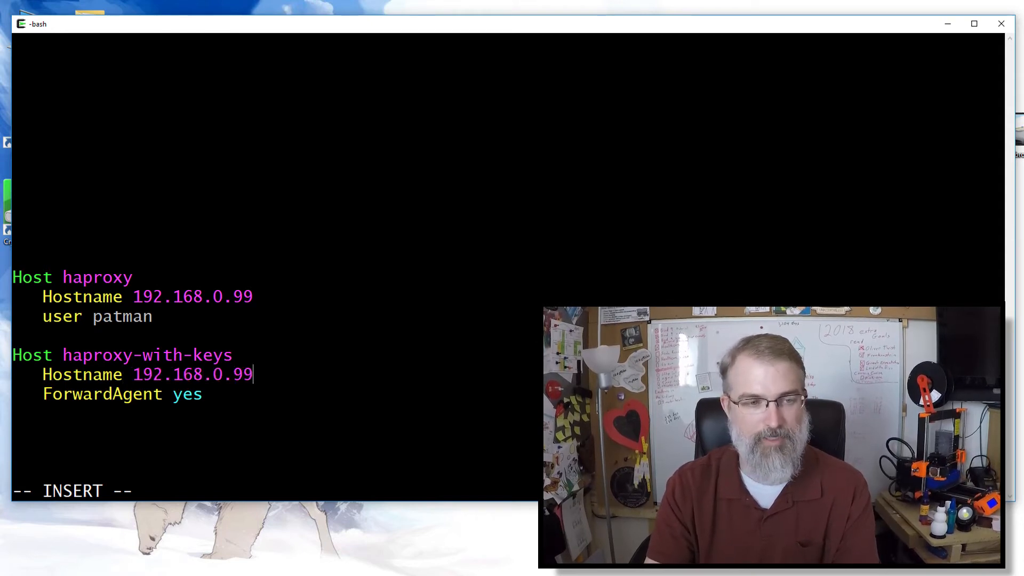
key(Enter)
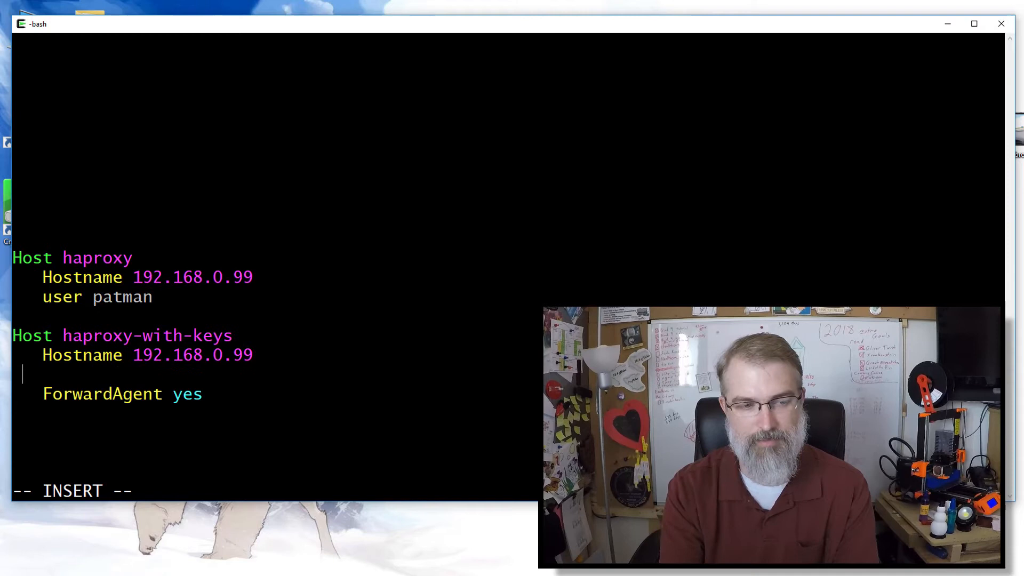
text(user patman)
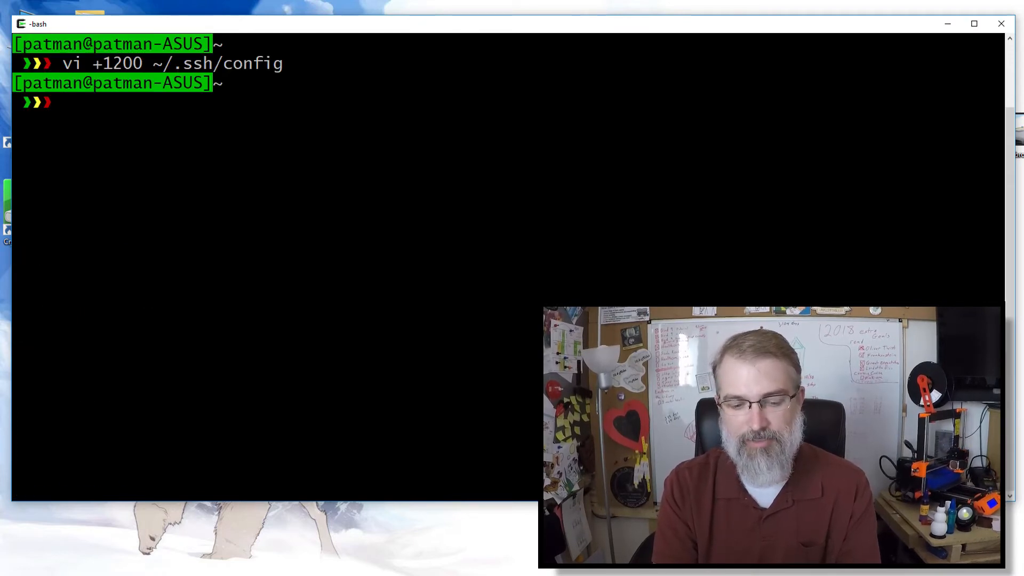
Enter 'ssh -A haproxy' and 'eval $(ssh-agent)' lines, then edit .bash_profile in vi.
text(ssh -A haproxy)
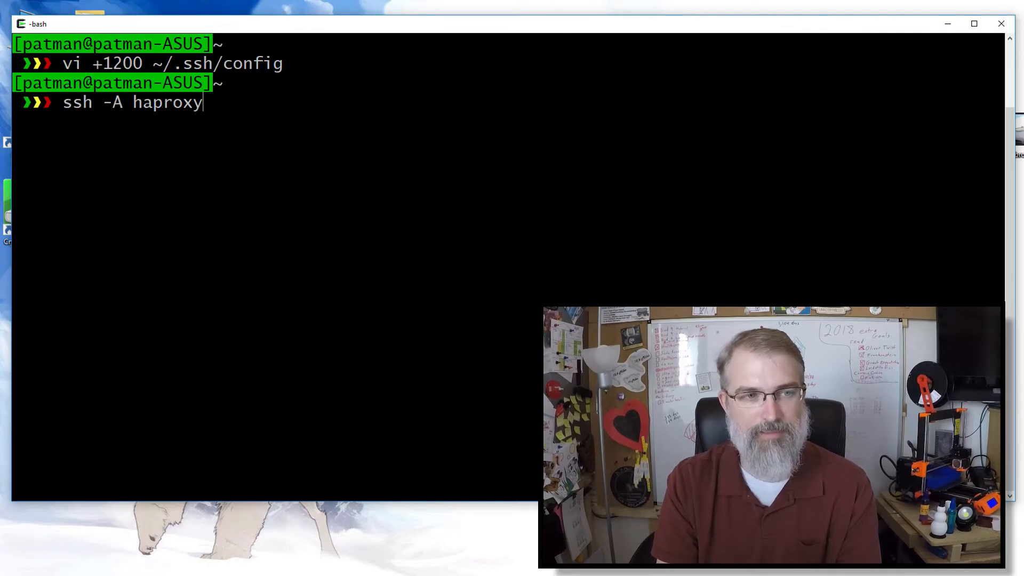
text(eval $(ssh-agent))
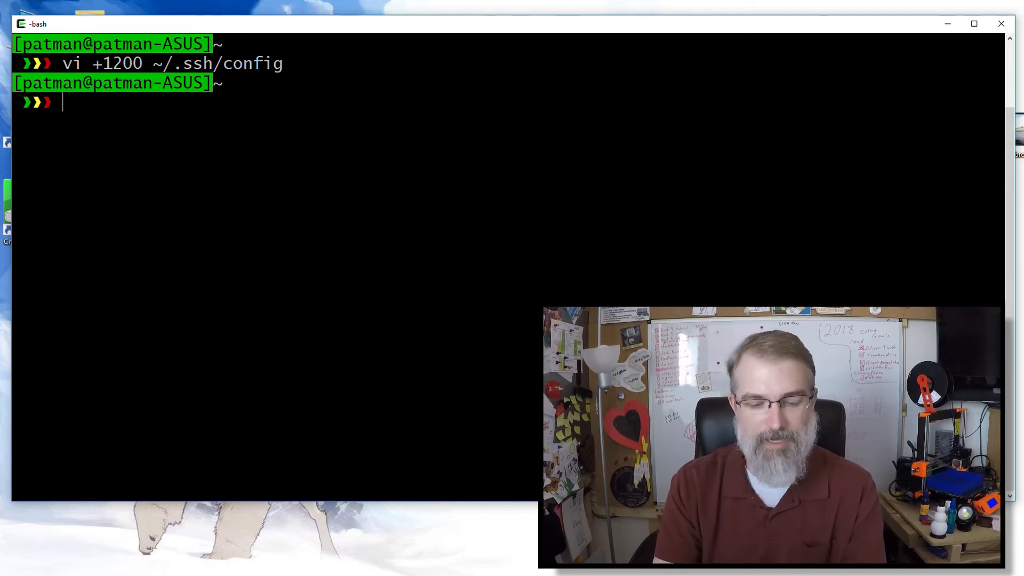
text(vi .)
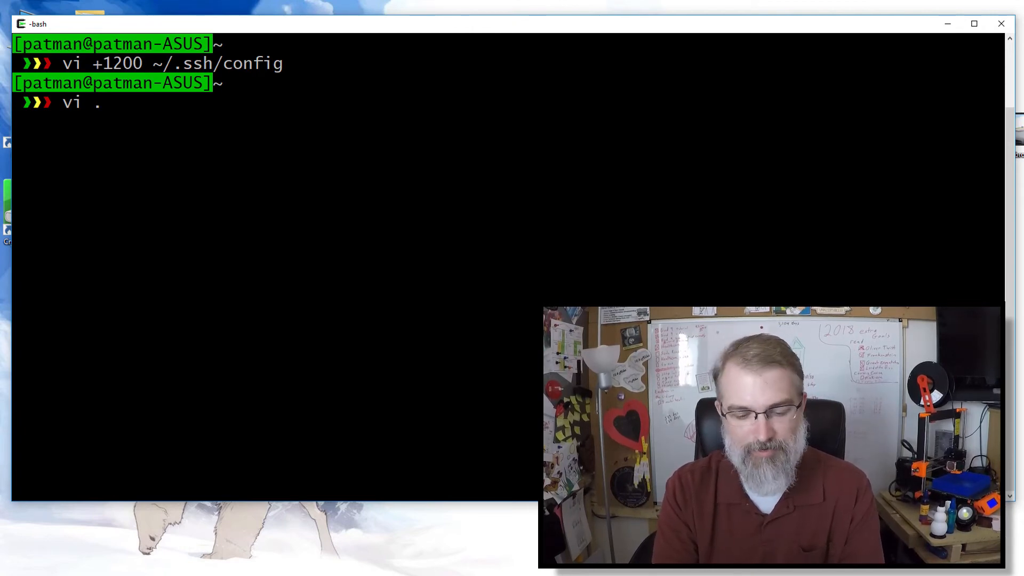
text(bash_profile)
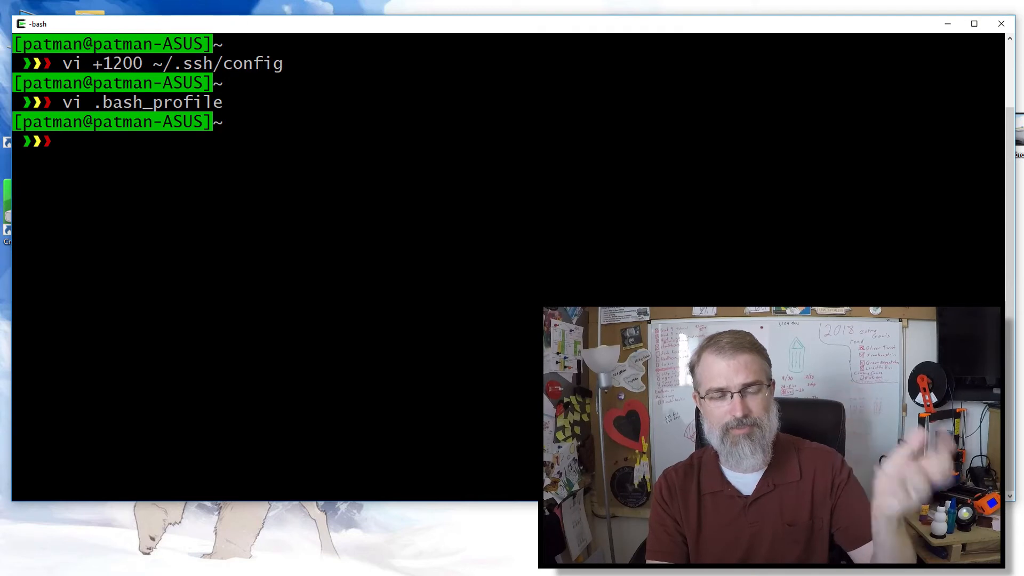
Source ~/.bash_profile so ssh-agent starts and adds the id_rsa_CC key.
text(sourfce)
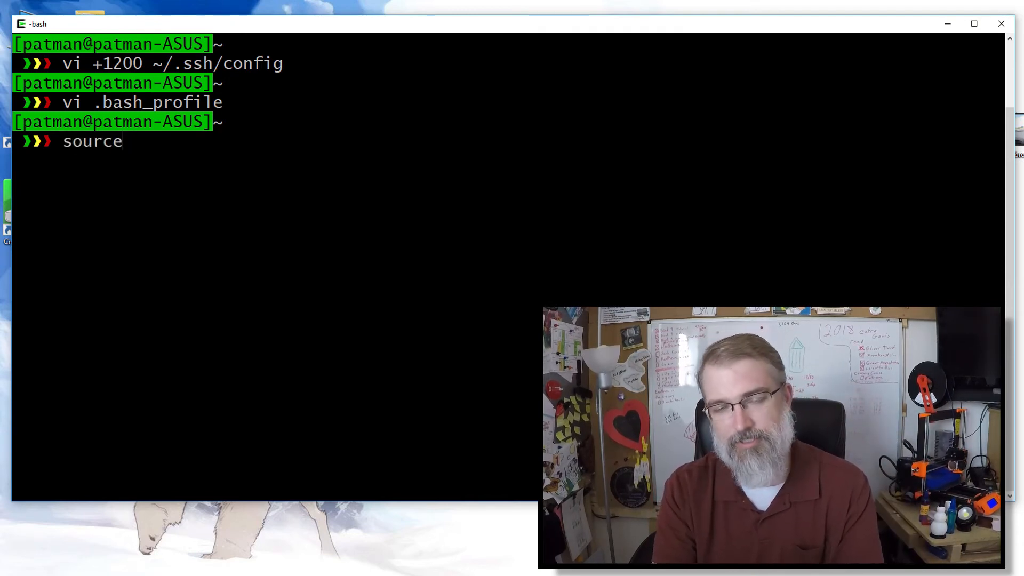
text(~)
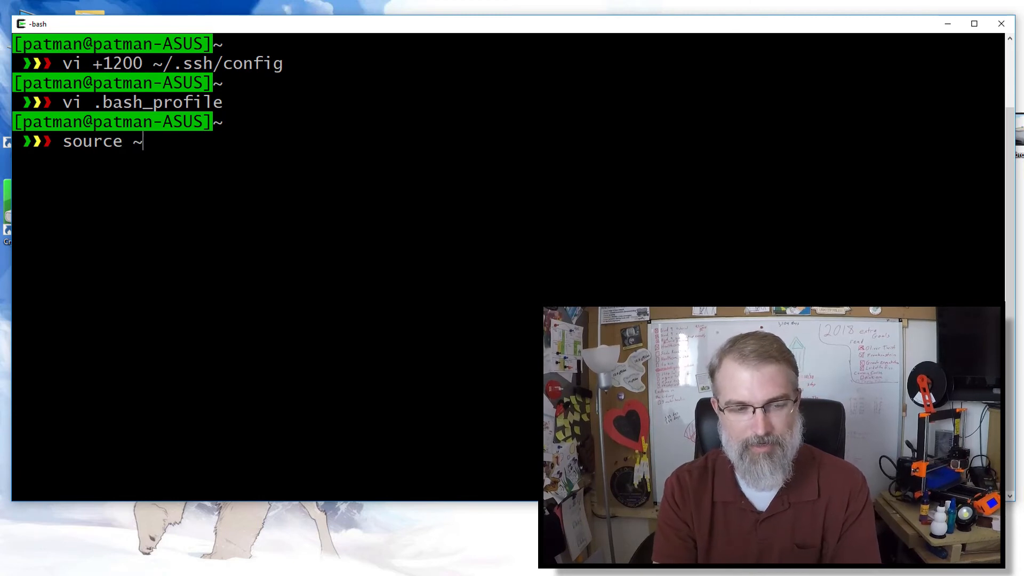
text(/.bash+_)
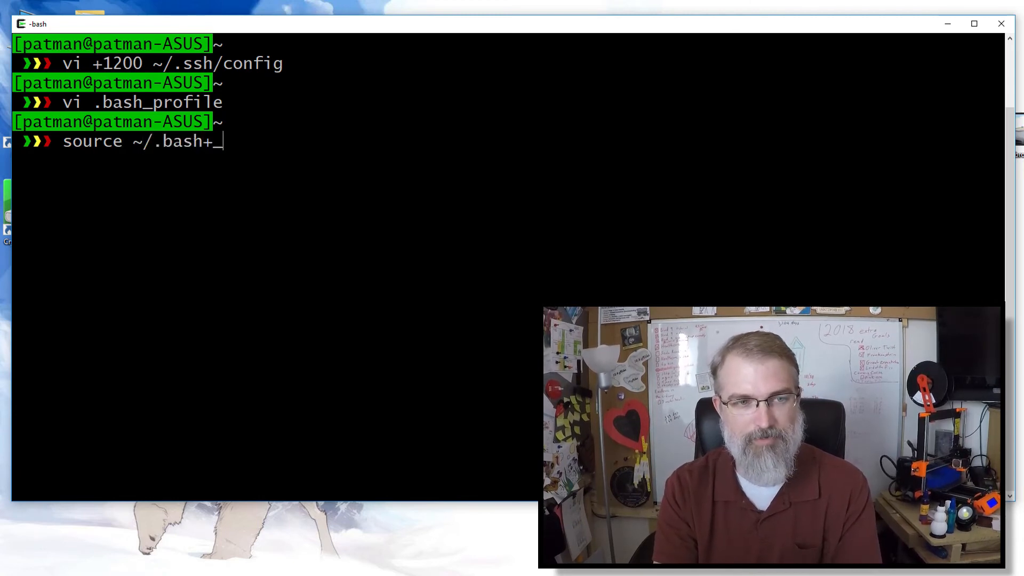
key(Backspace)
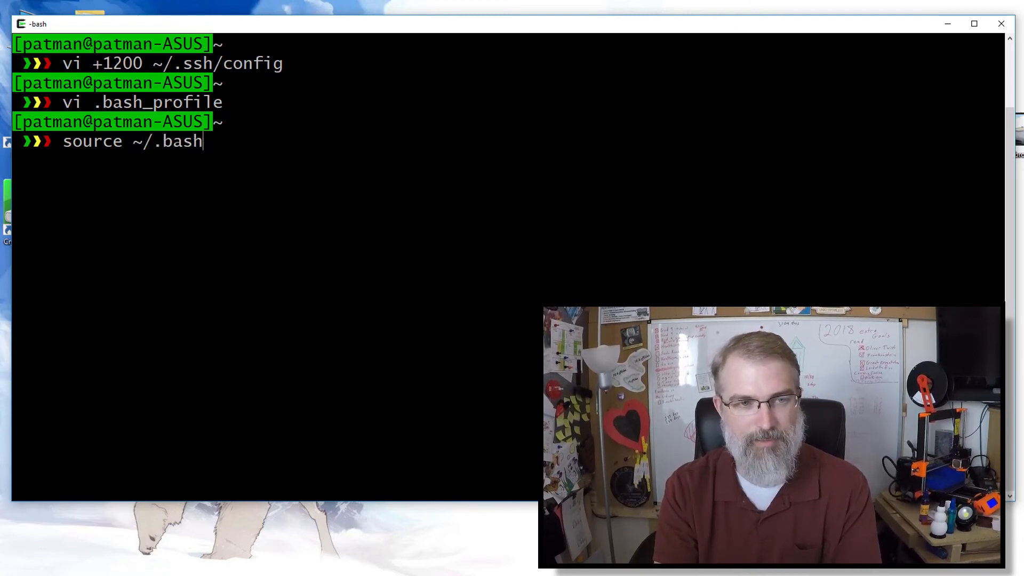
text(_pr)
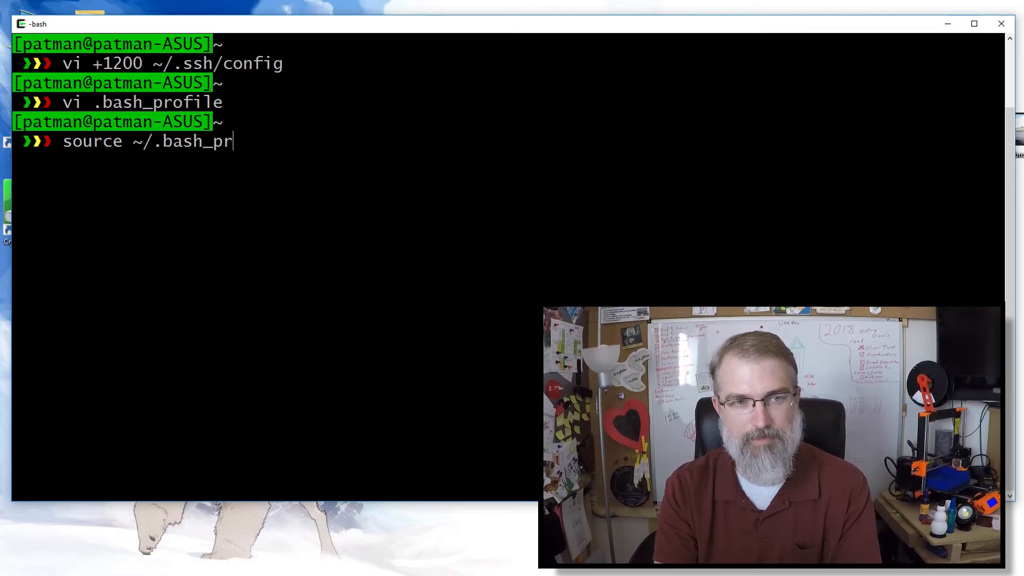
text(ofile)
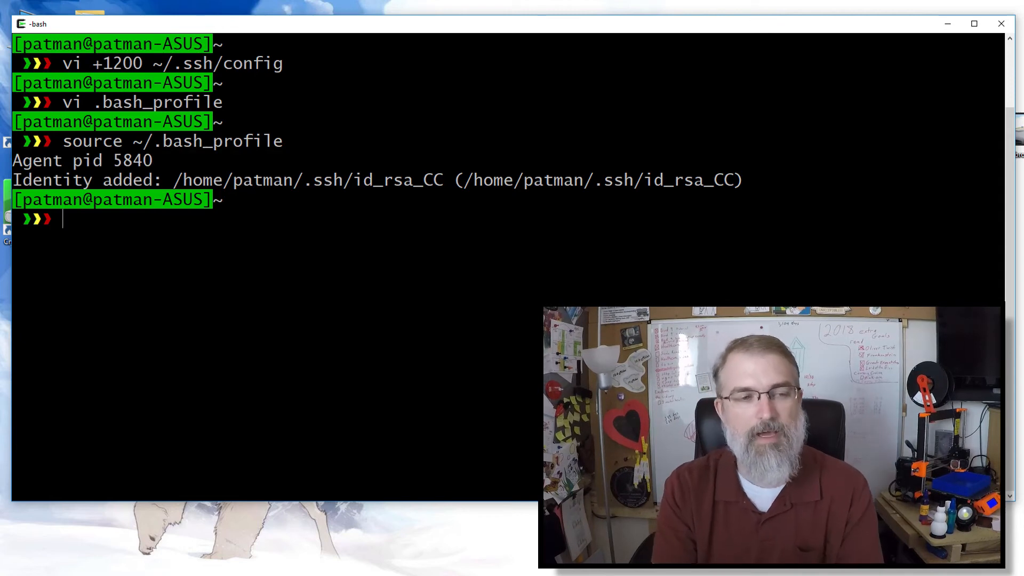
text(ssh)
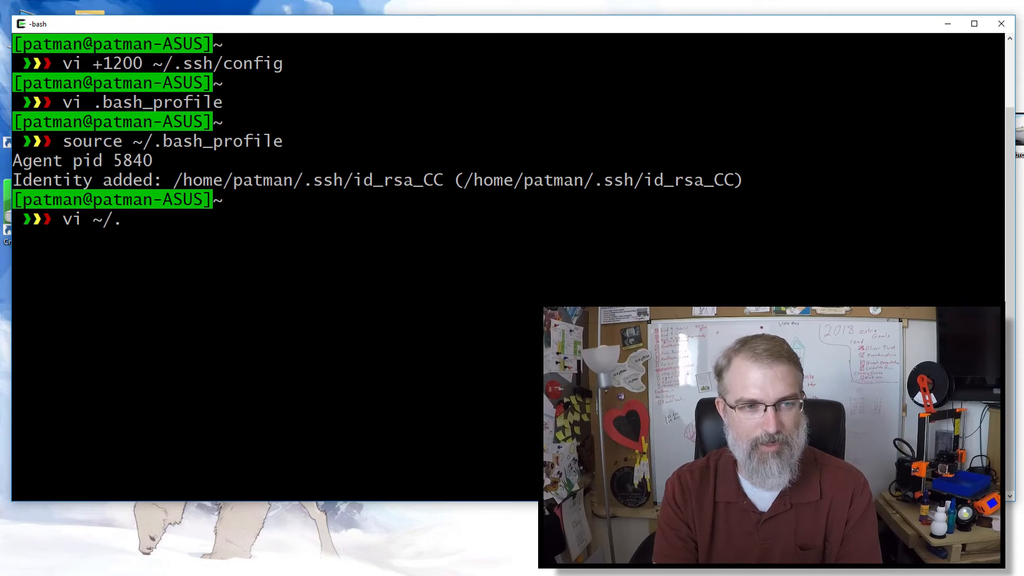
text(/)
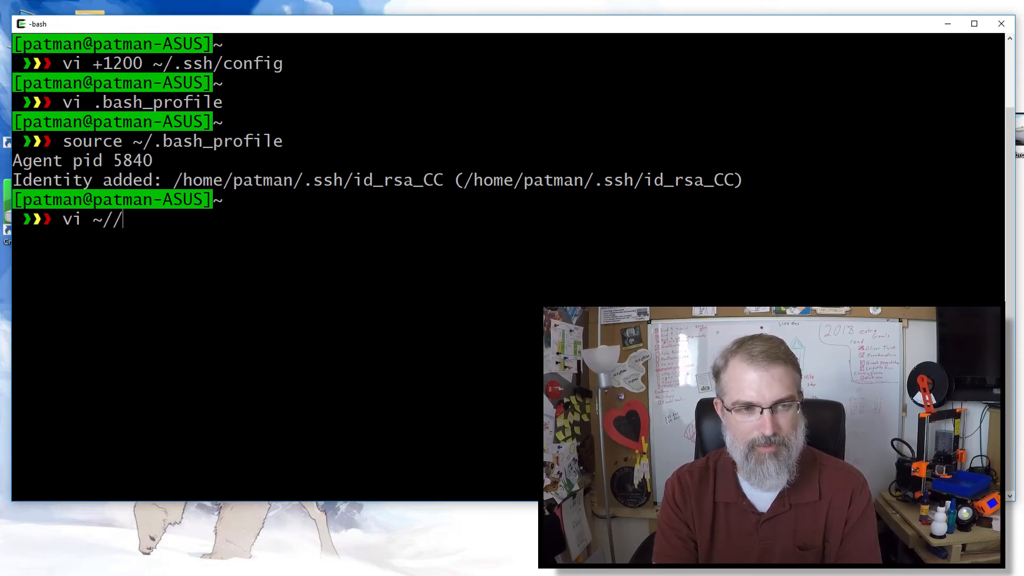
text(.bash)
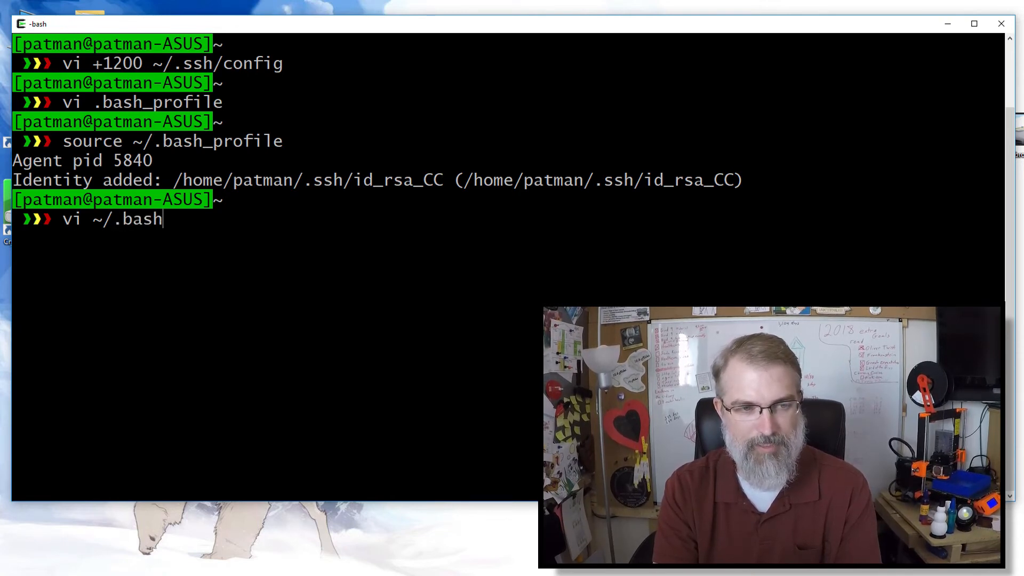
text(+_pr)
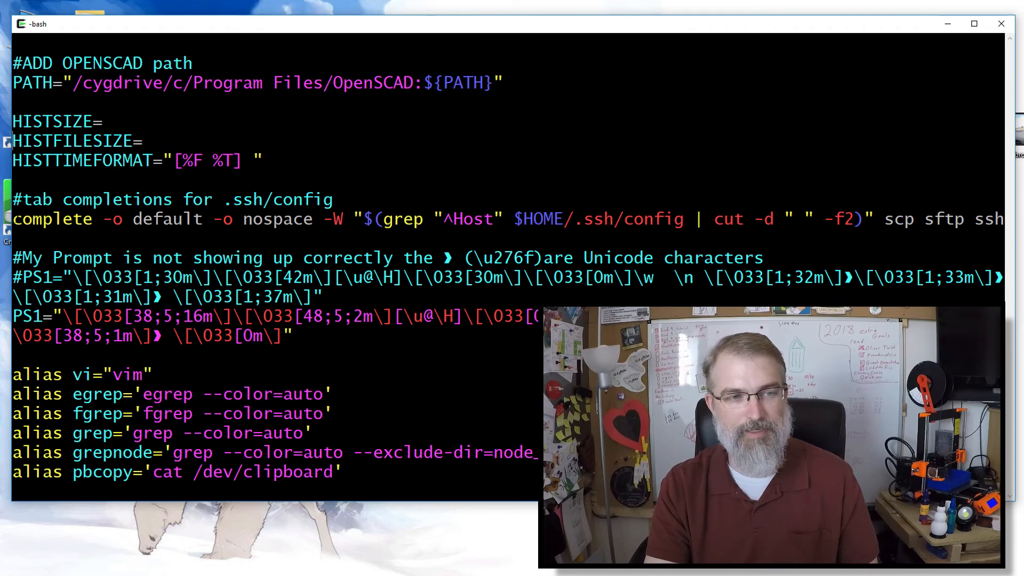
double_click(53, 219)
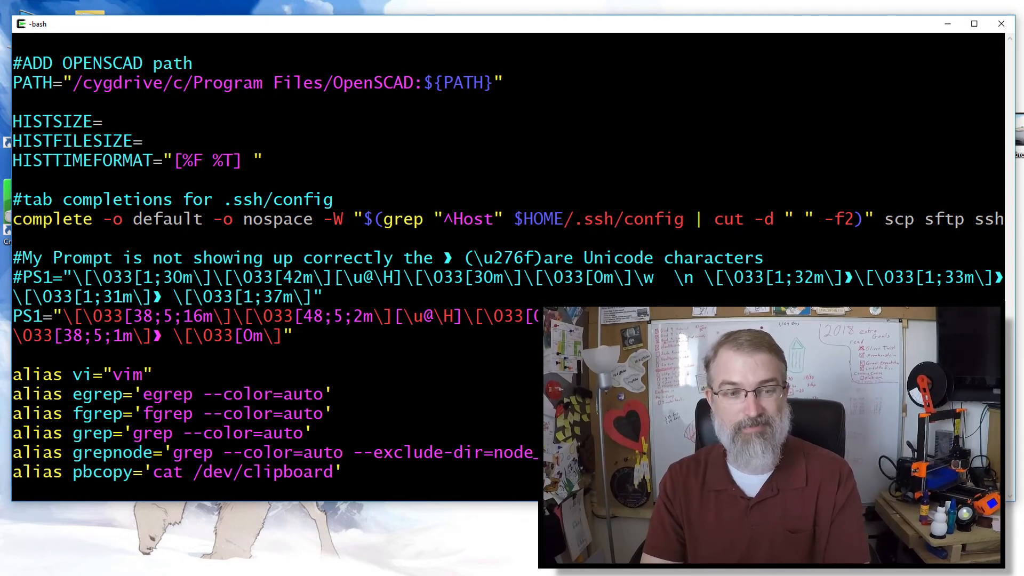
text(:q!)
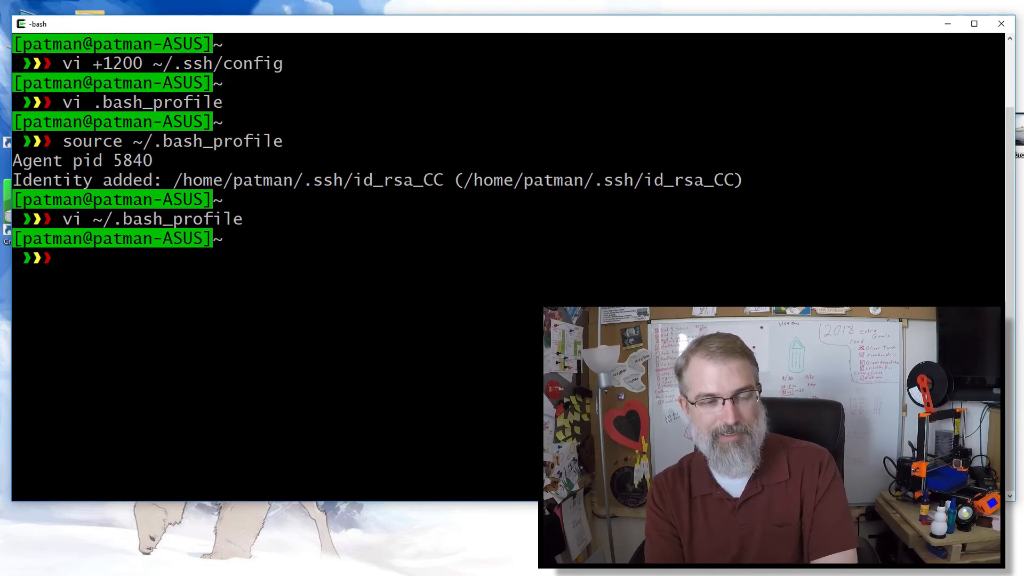
text(ssh hapro)
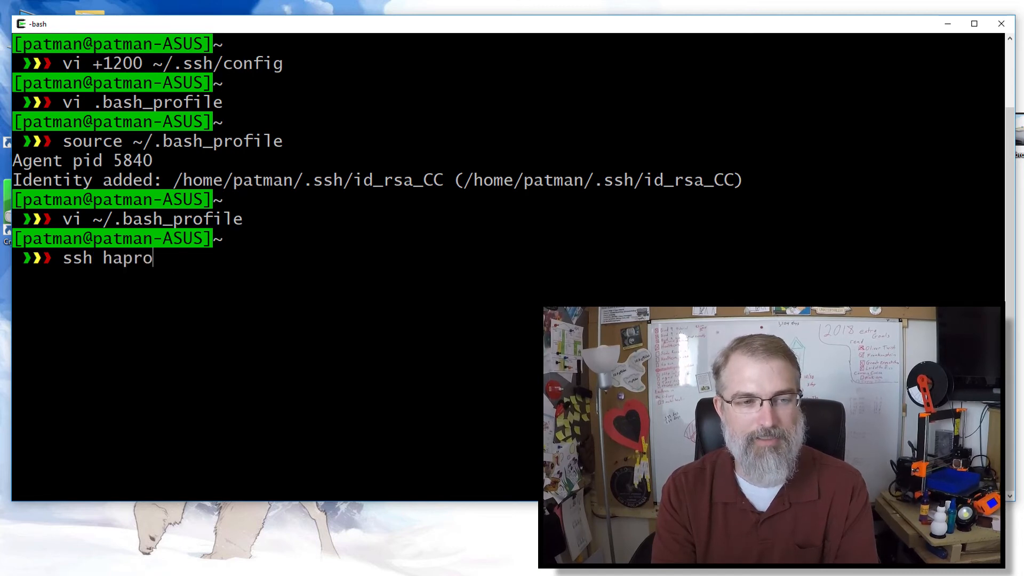
text(xy)
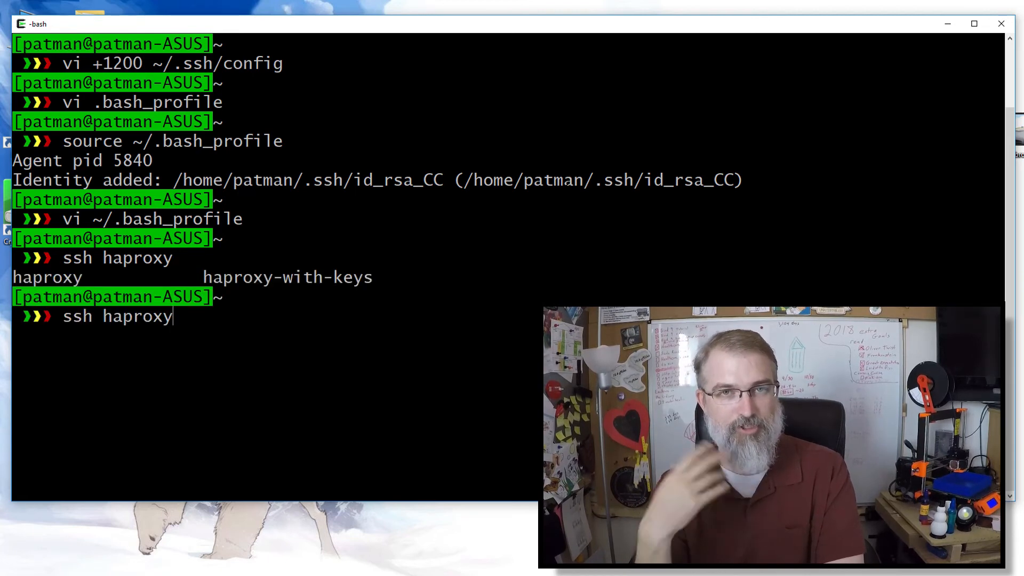
text(=-)
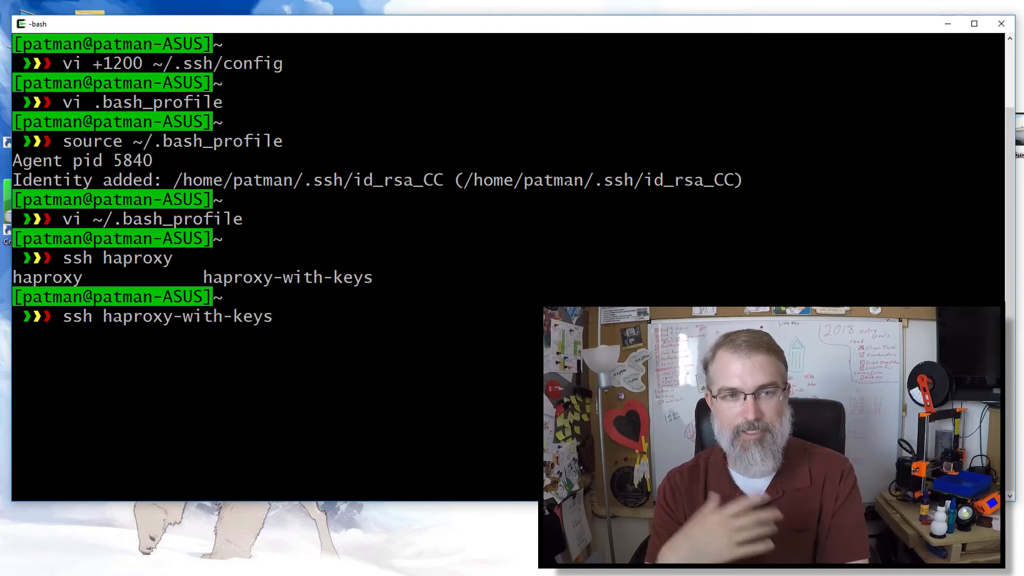
key(Return)
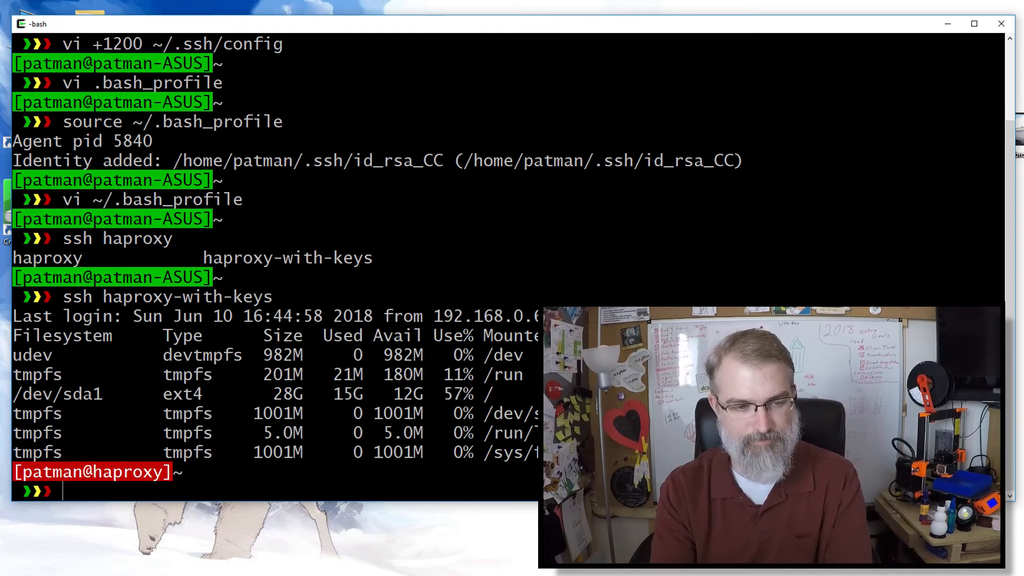
text(git clone git@github.co)
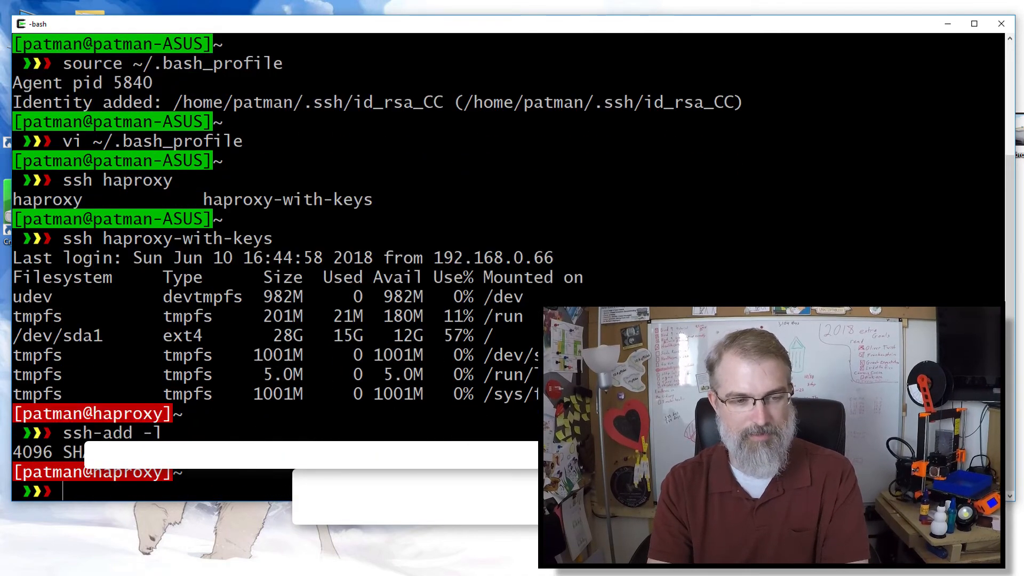
text(suro r)
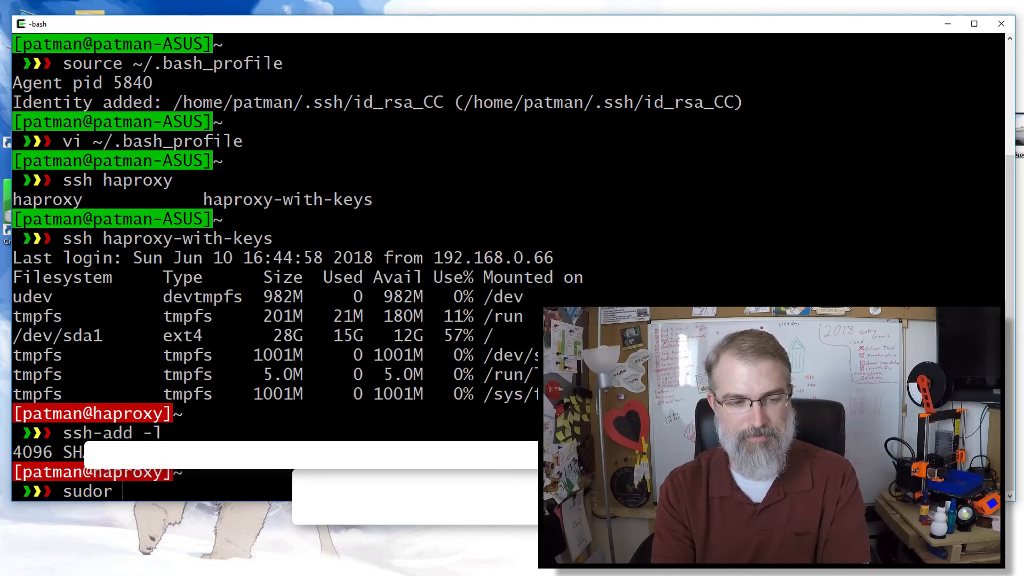
text(rm)
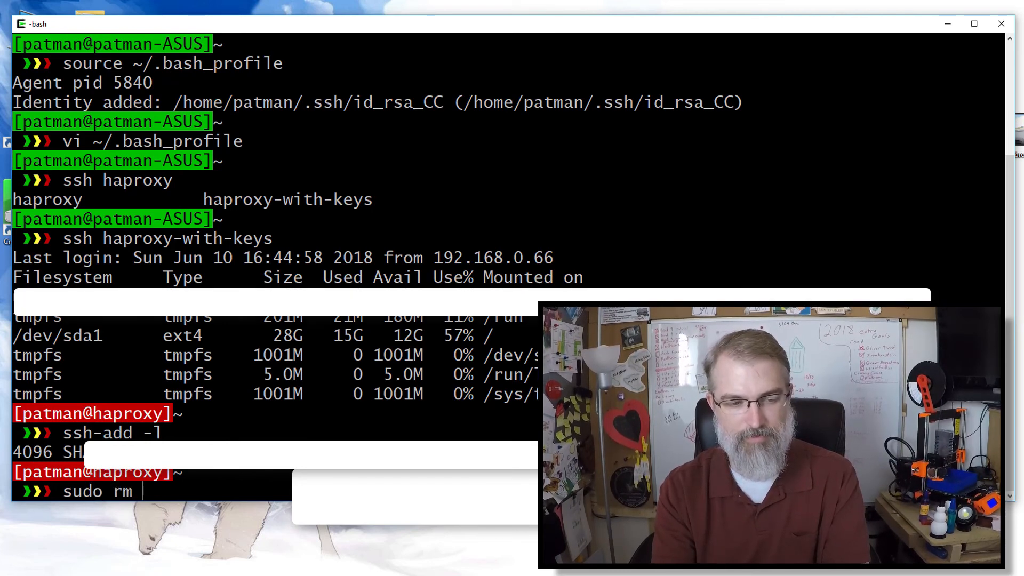
text(-r)
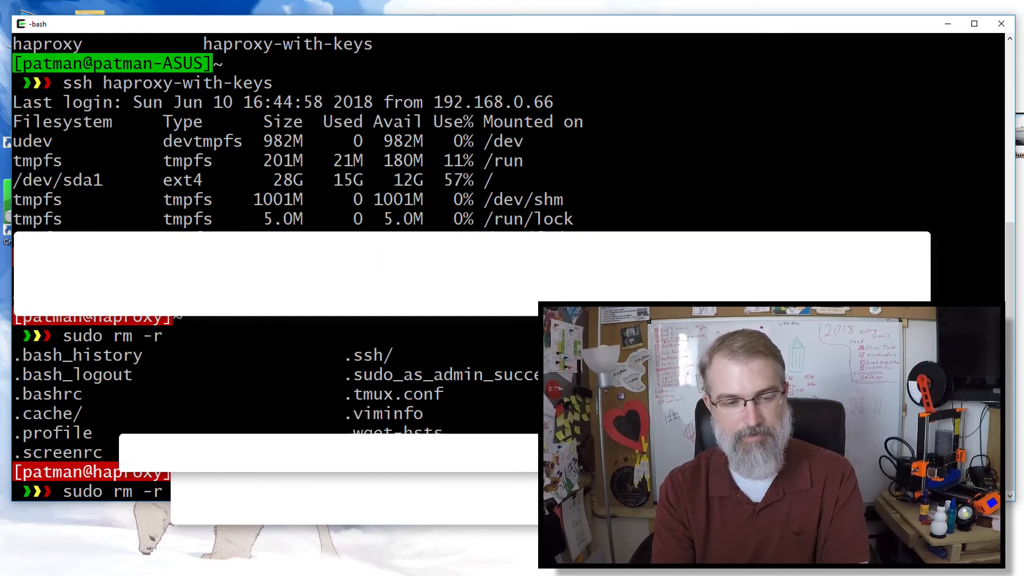
key(Return)
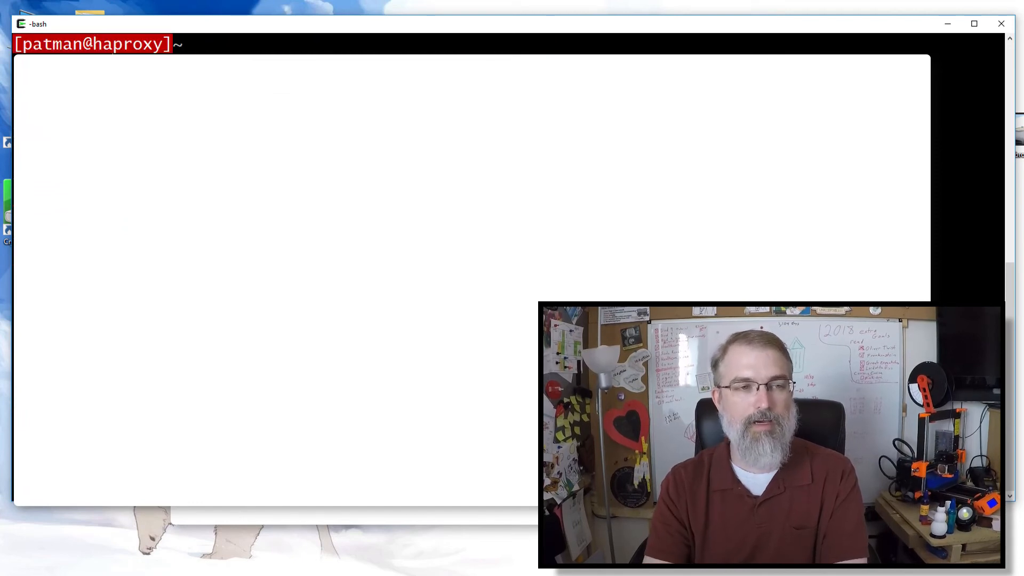
text(git clone git@github.com:)
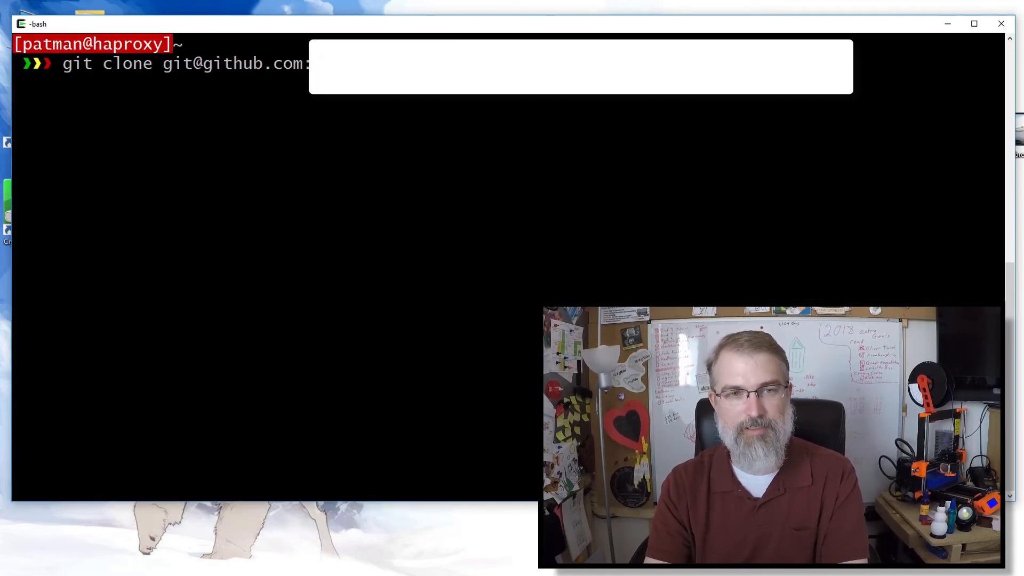